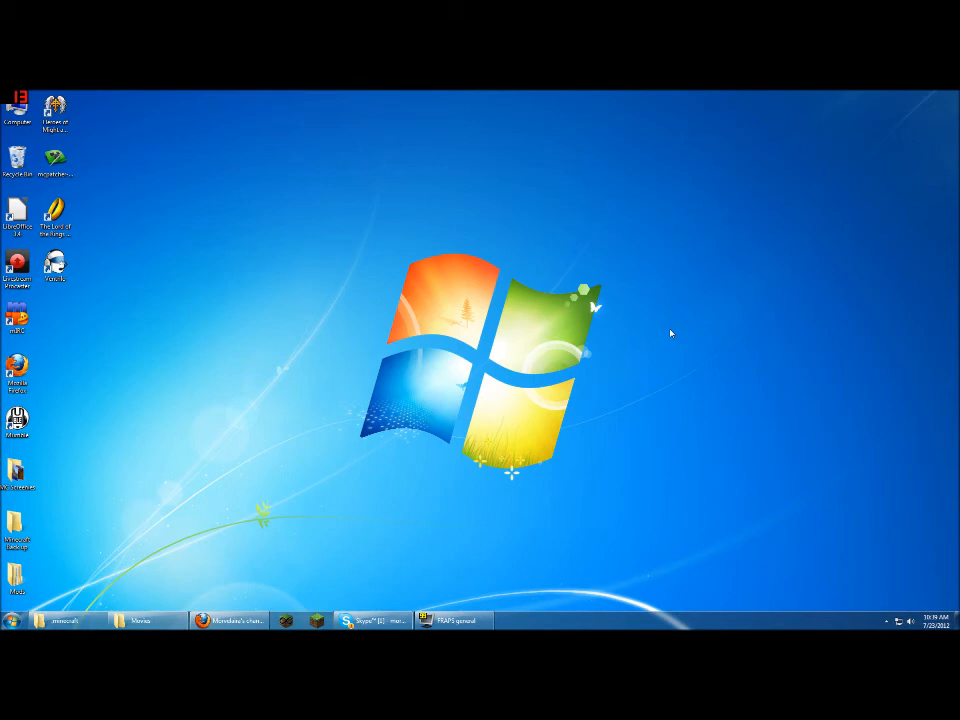
mouse_move(216, 448)
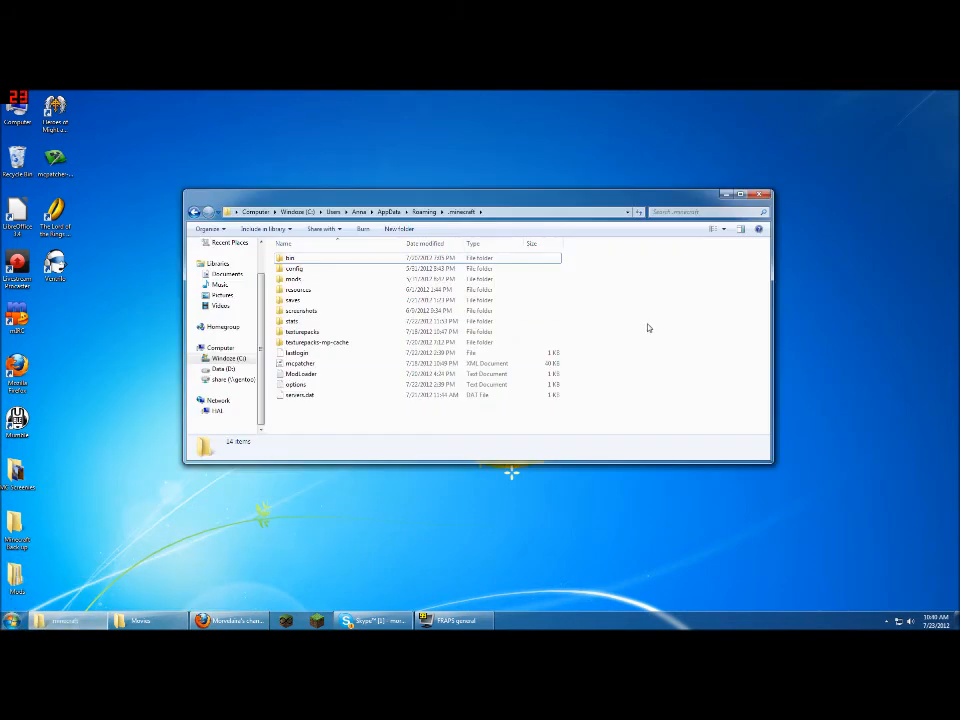
mouse_move(698, 436)
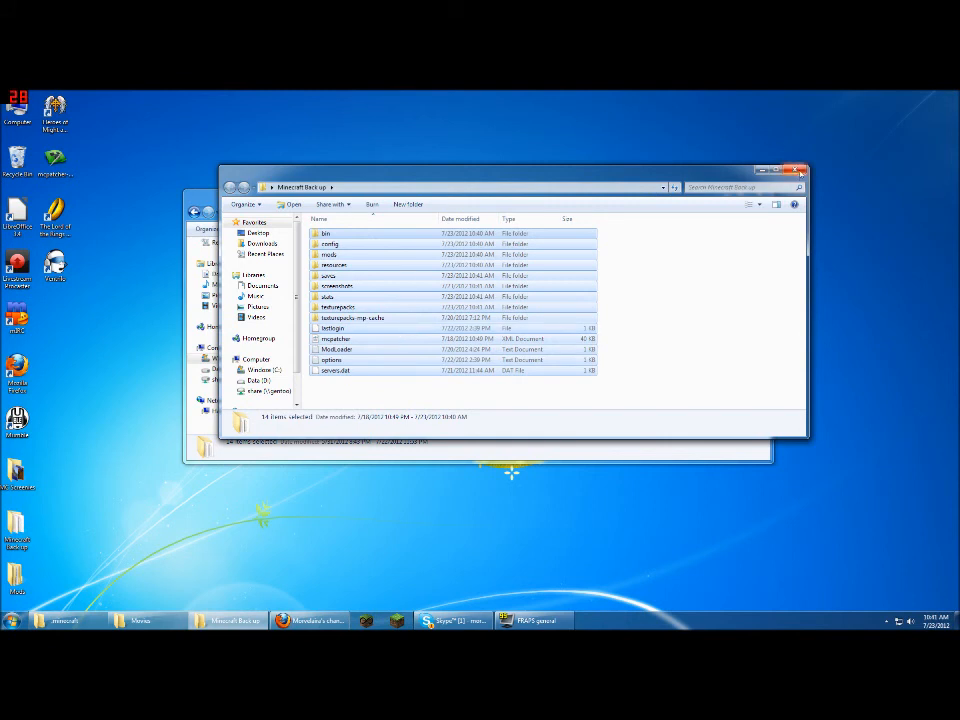
mouse_move(800, 170)
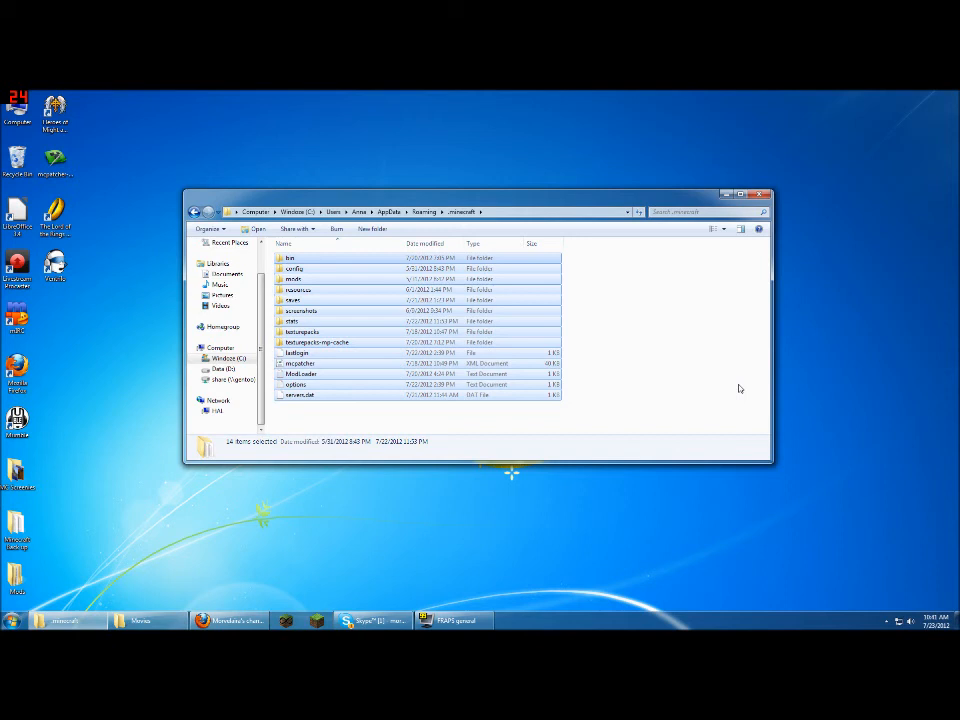
Step: Delete every selected item in the .minecraft folder, confirming the move to the Recycle Bin
key(Delete)
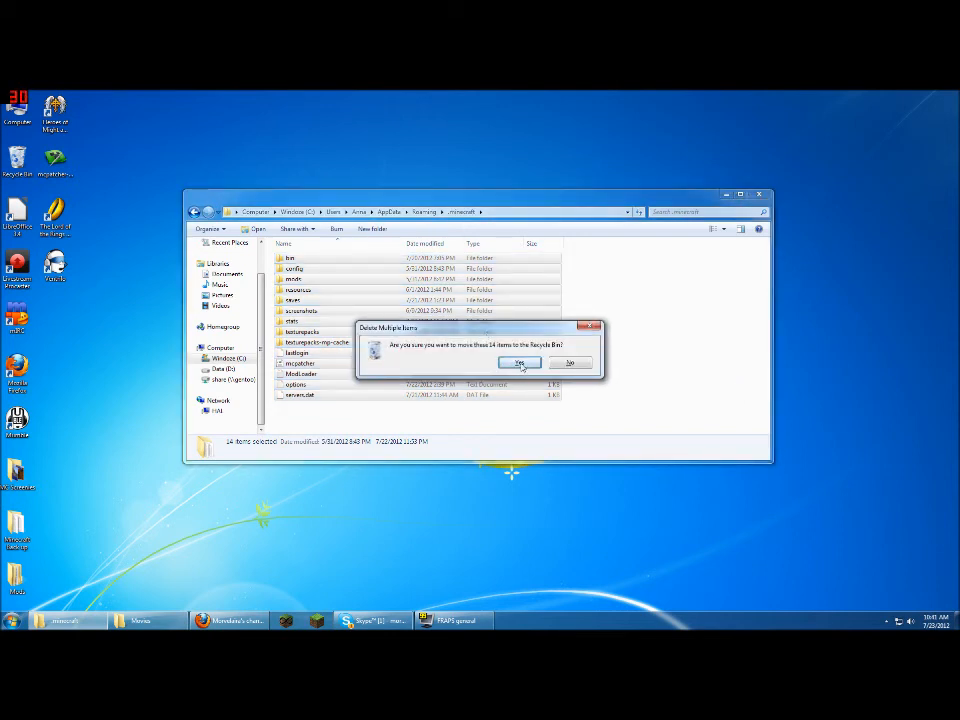
click(520, 362)
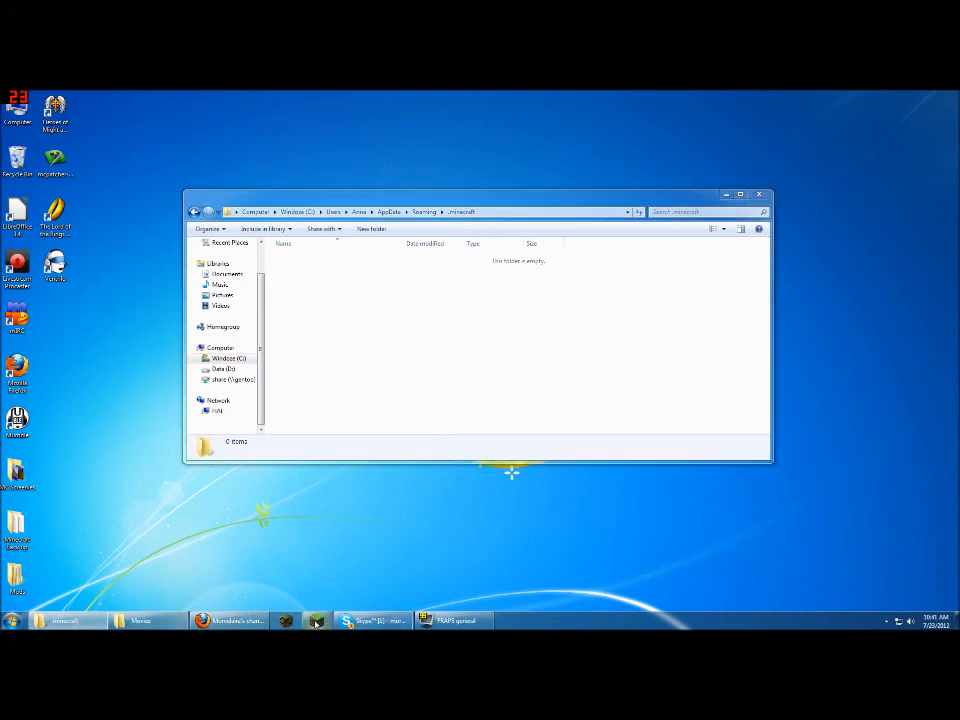
Step: Launch Minecraft, log in with the password to reach the title screen, then quit the game
click(316, 620)
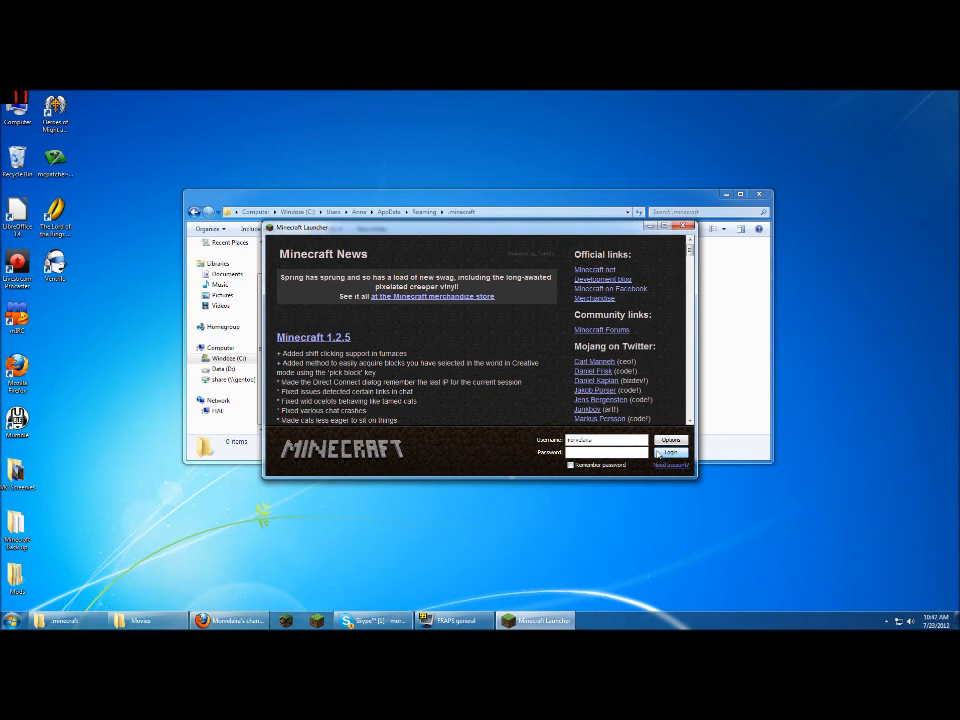
text(•)
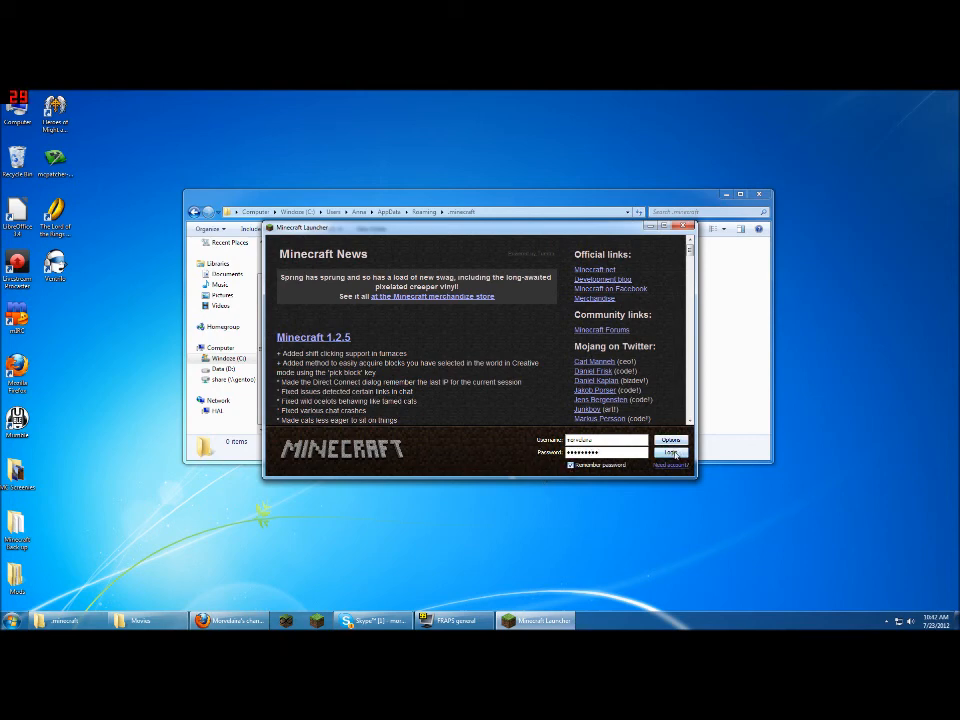
click(670, 452)
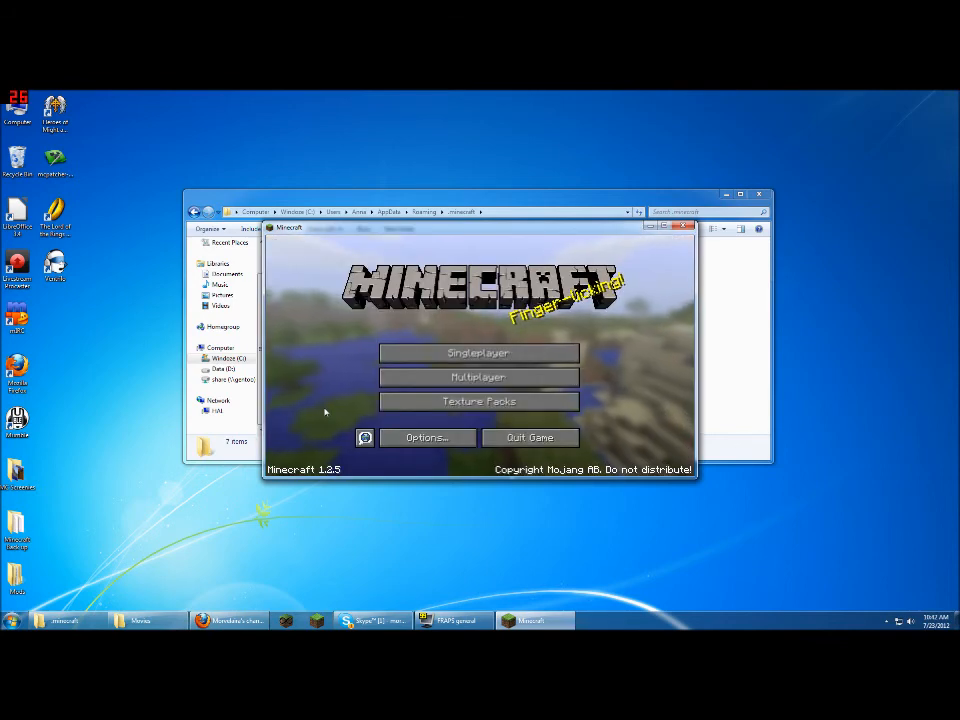
mouse_move(530, 436)
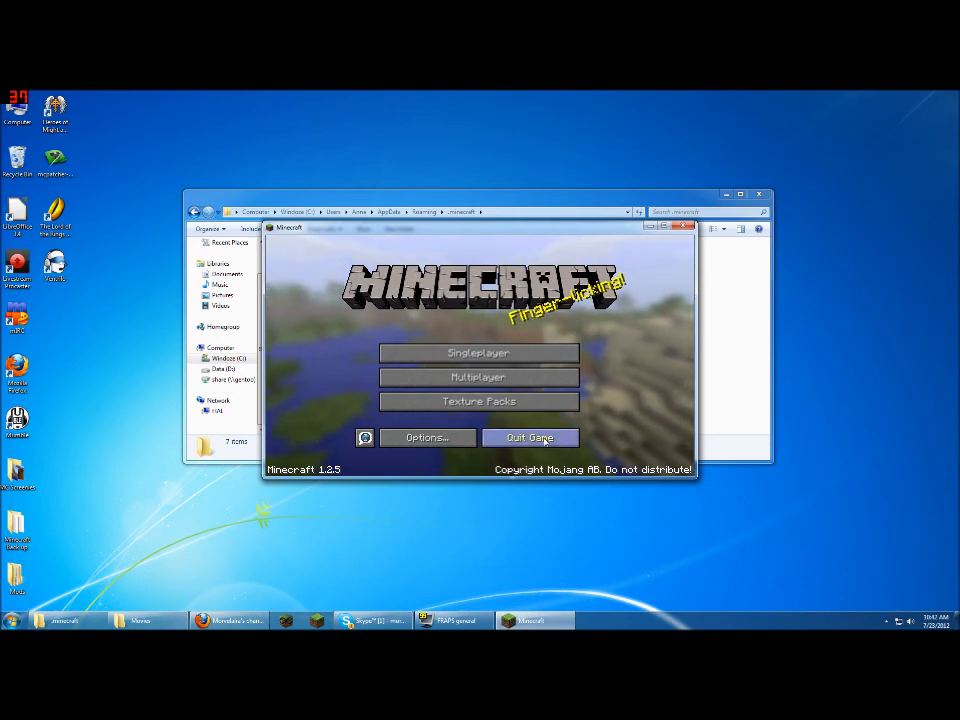
click(530, 436)
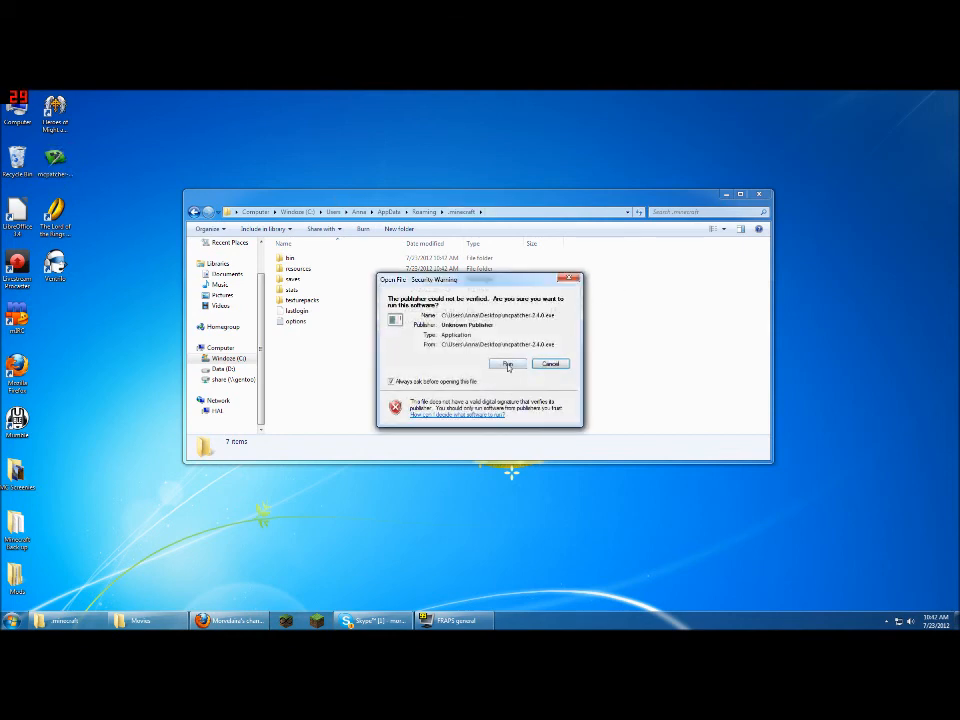
Step: Allow MCPatcher to run from the Open File security warning
click(506, 364)
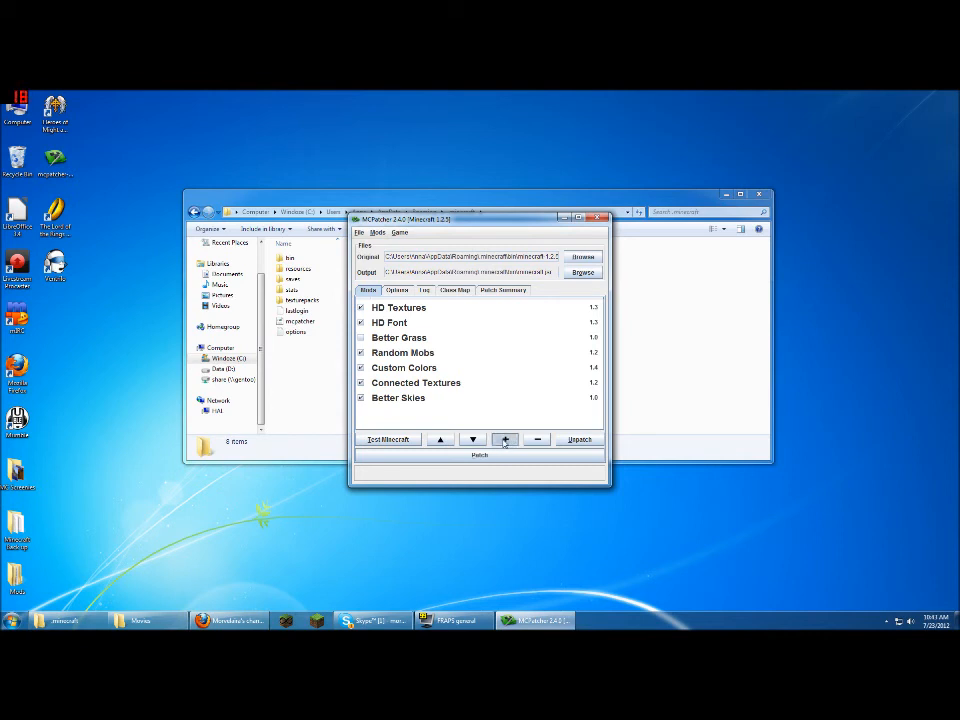
Step: Add an external mod, browsing to the Desktop folder and choosing ModLoader 1.2.5.zip
click(504, 440)
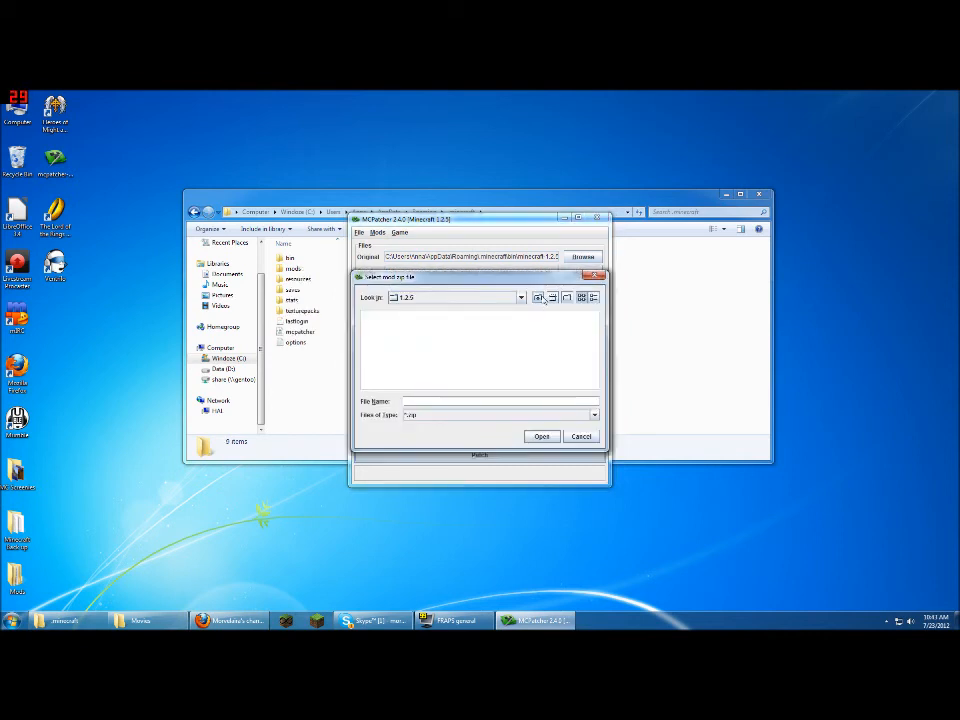
click(520, 296)
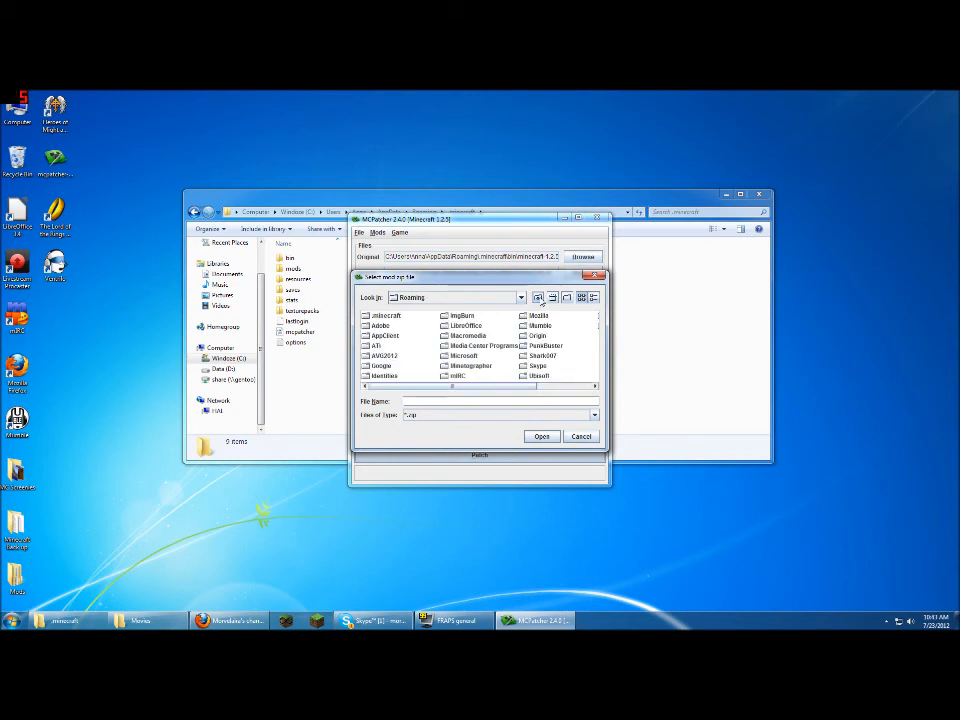
click(520, 296)
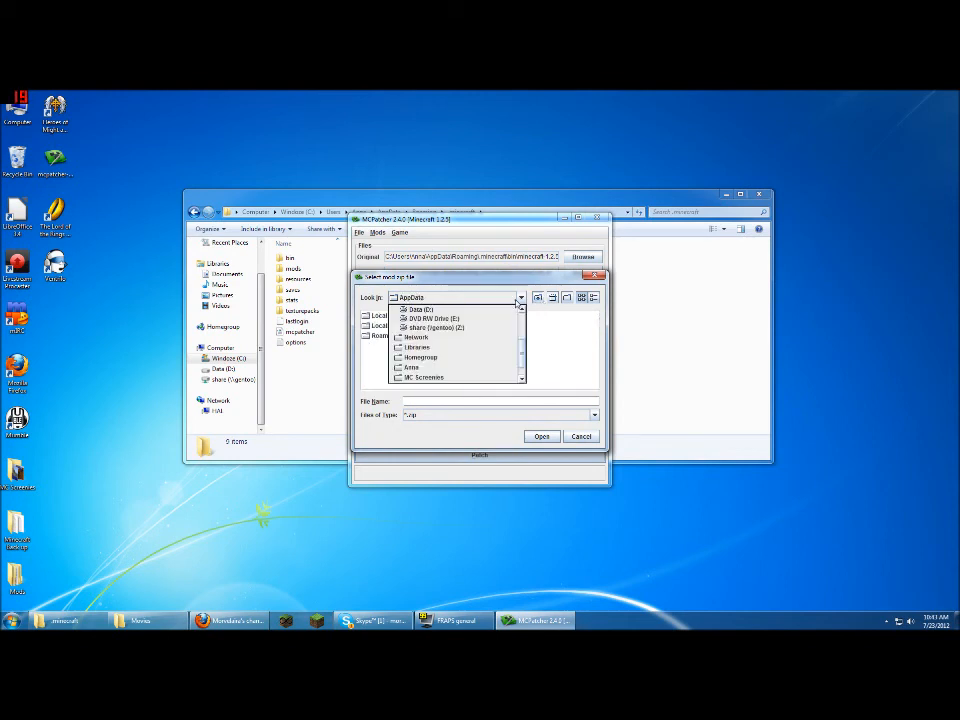
click(420, 308)
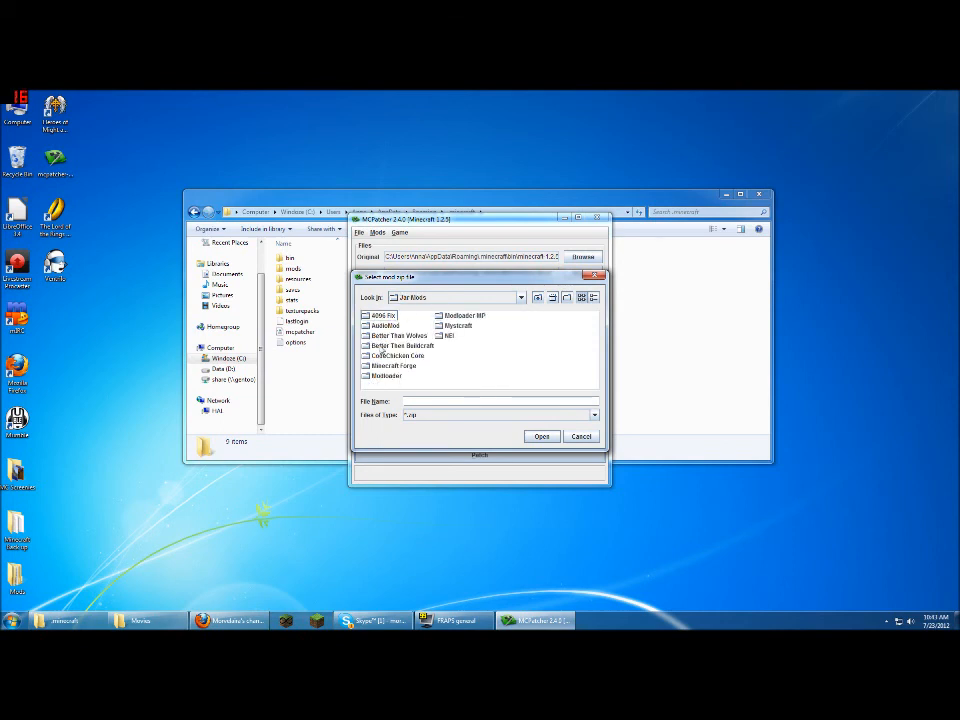
double_click(388, 376)
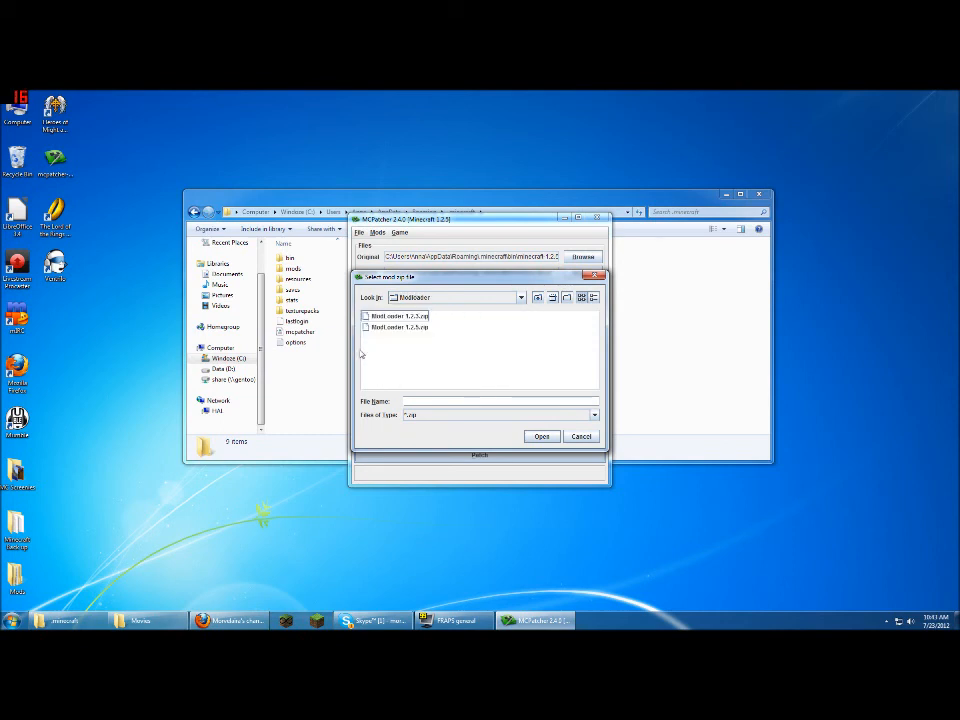
click(398, 328)
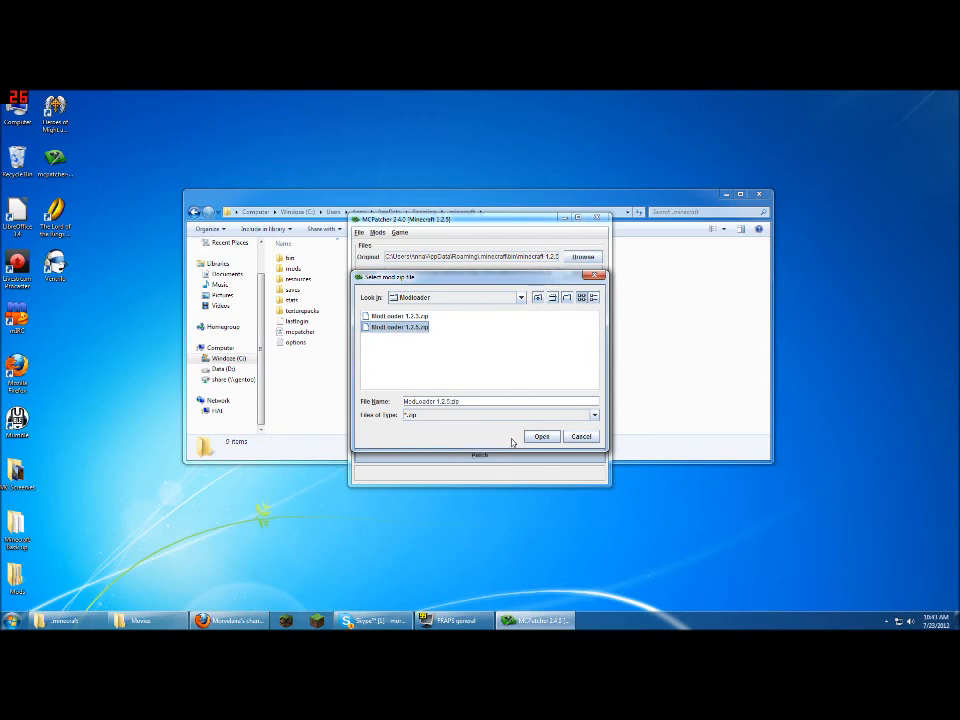
click(542, 436)
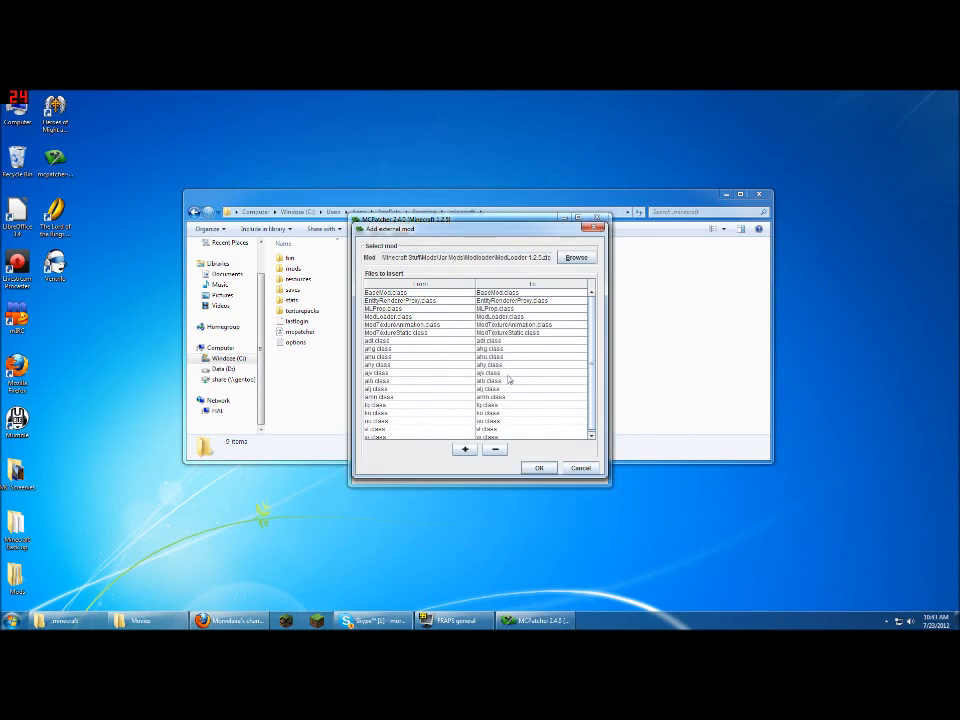
Step: Confirm ModLoader, then choose the Better Than Wolves zip and its destination jar folder
click(538, 468)
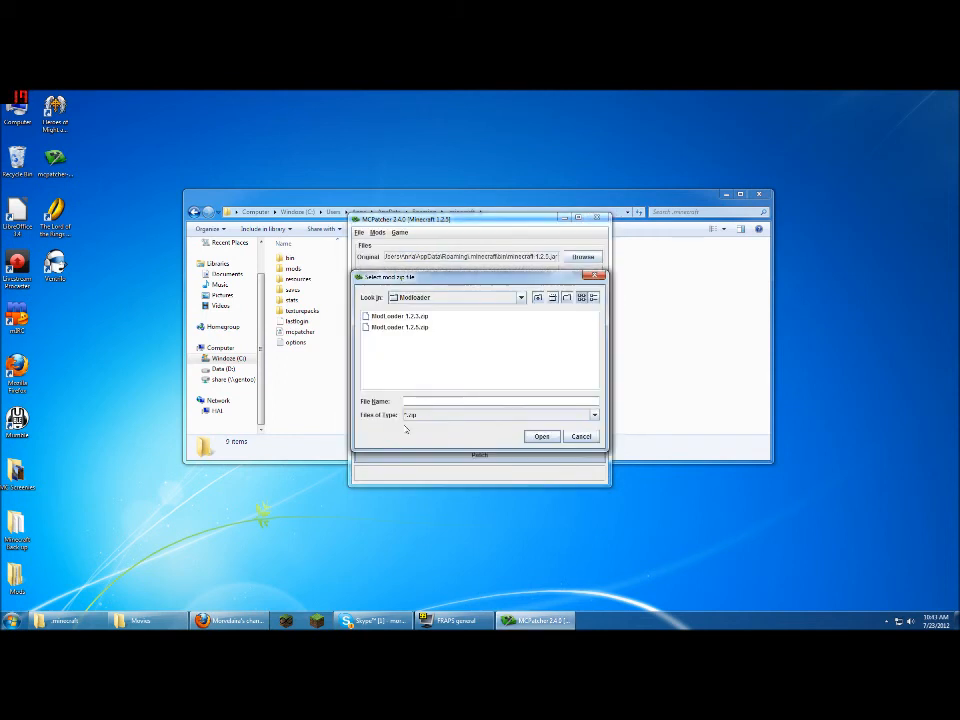
click(520, 296)
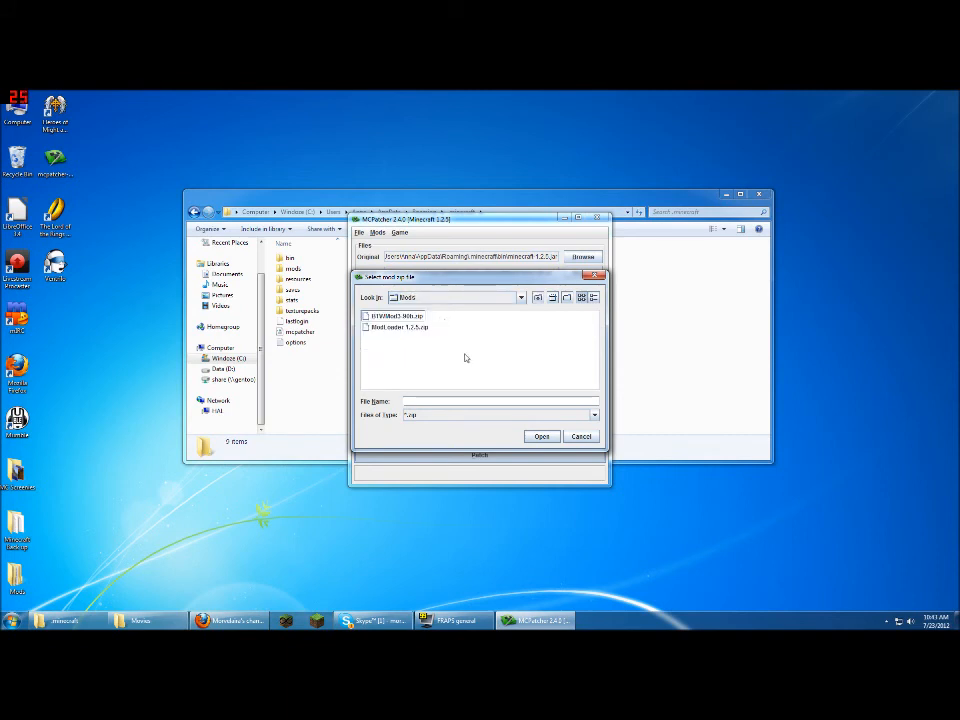
click(400, 316)
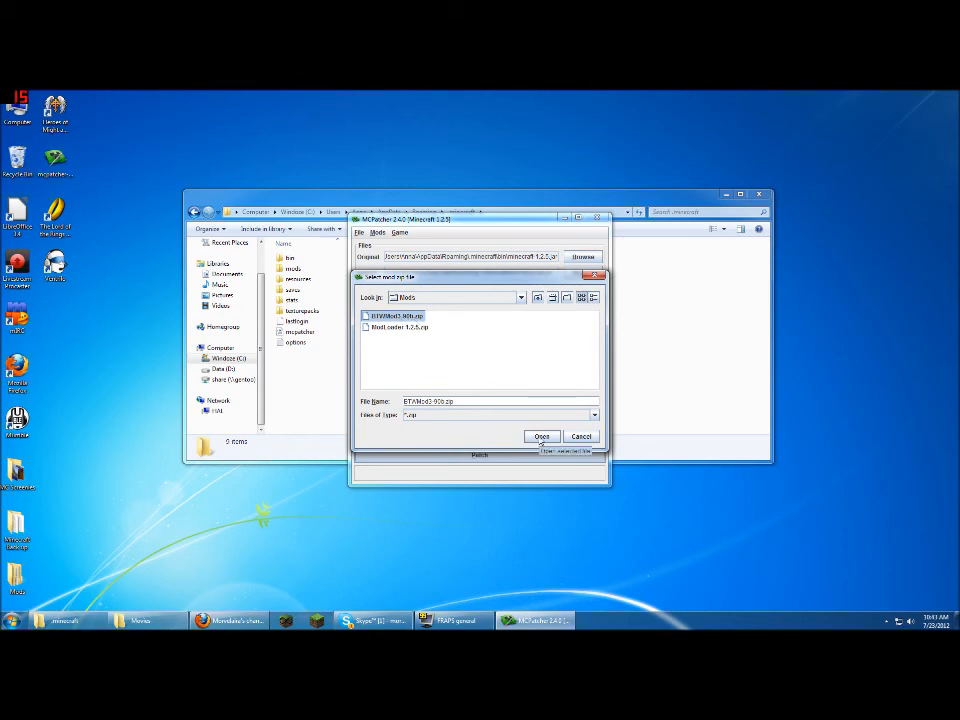
click(542, 436)
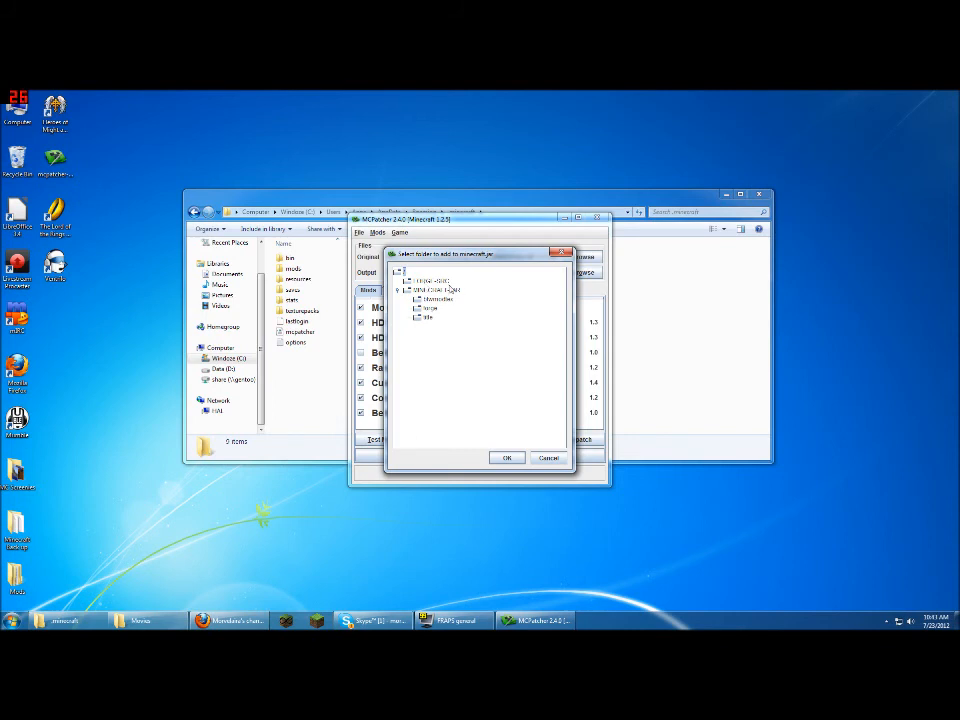
click(436, 290)
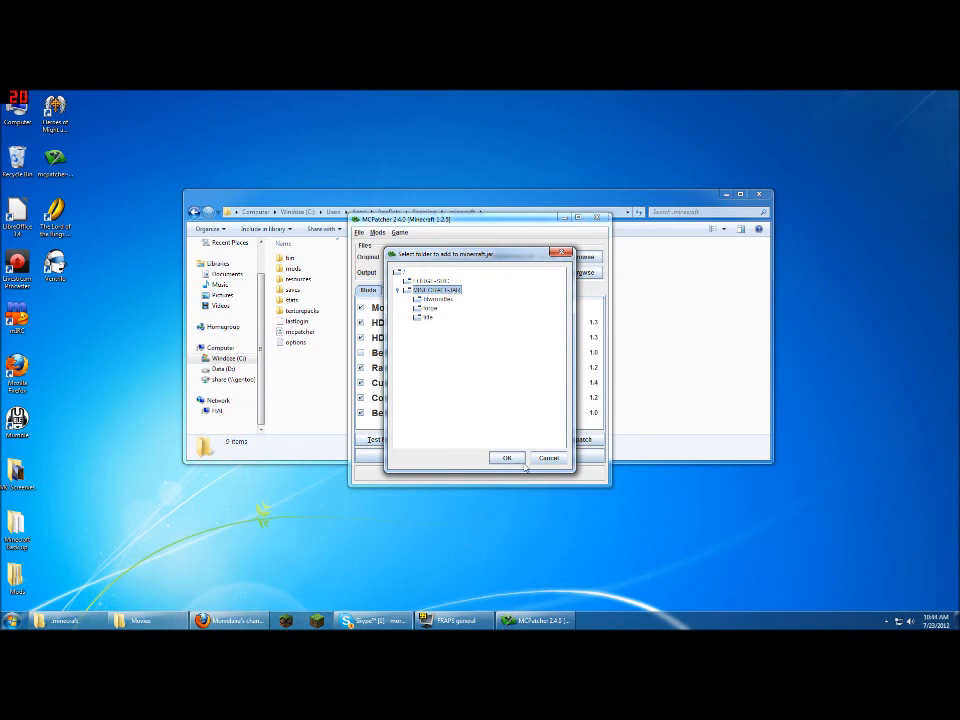
click(506, 456)
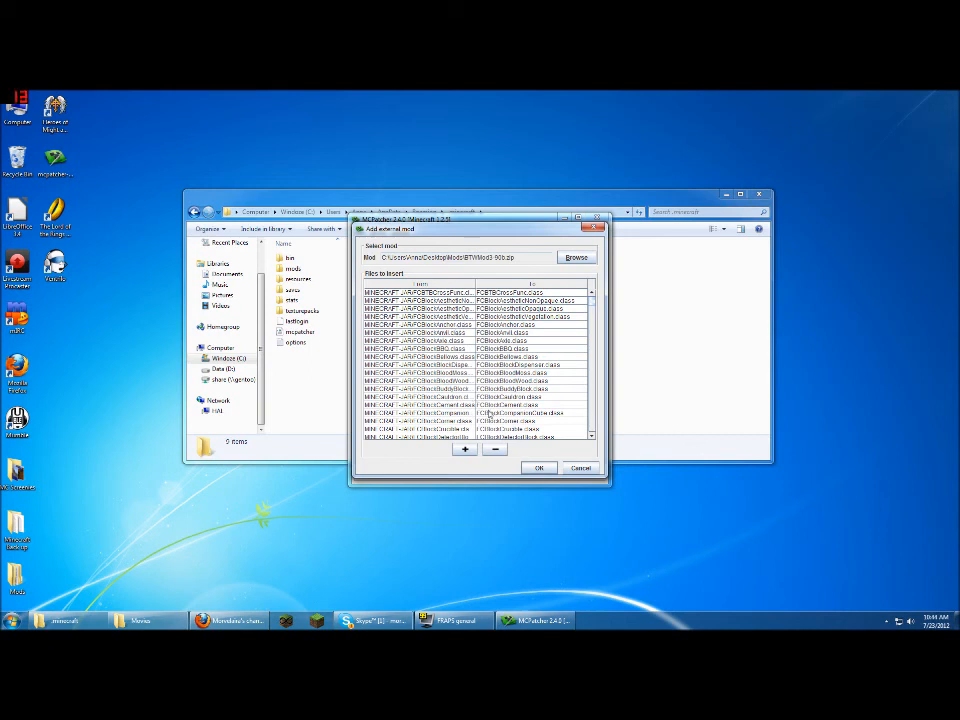
Step: Confirm adding BTWMod so it sits below ModLoader 1.2.5 in the mod list
click(538, 468)
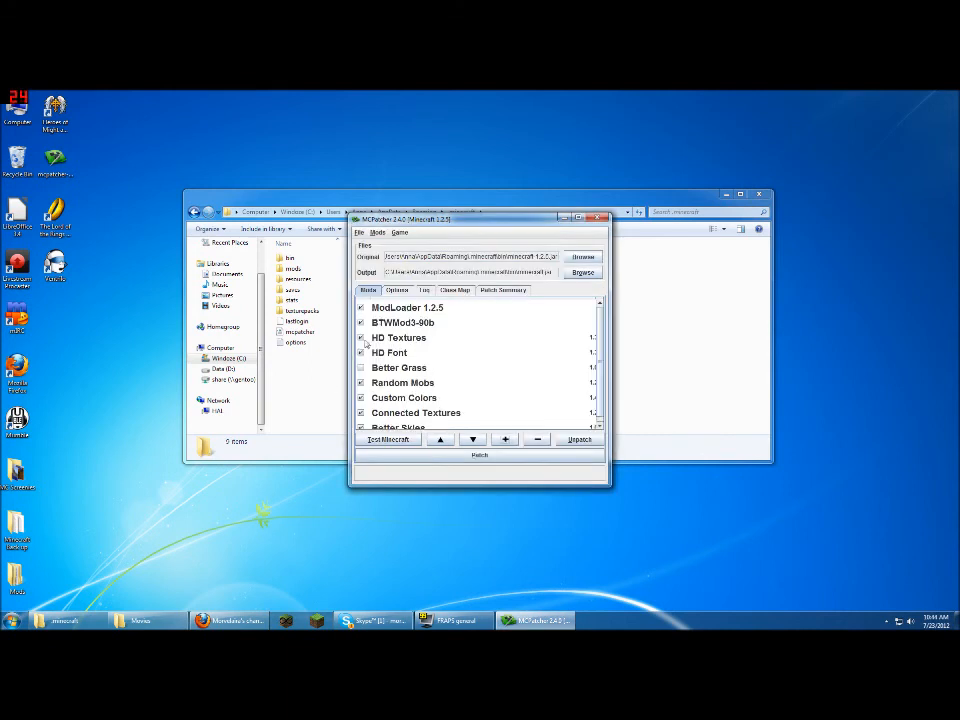
mouse_move(472, 392)
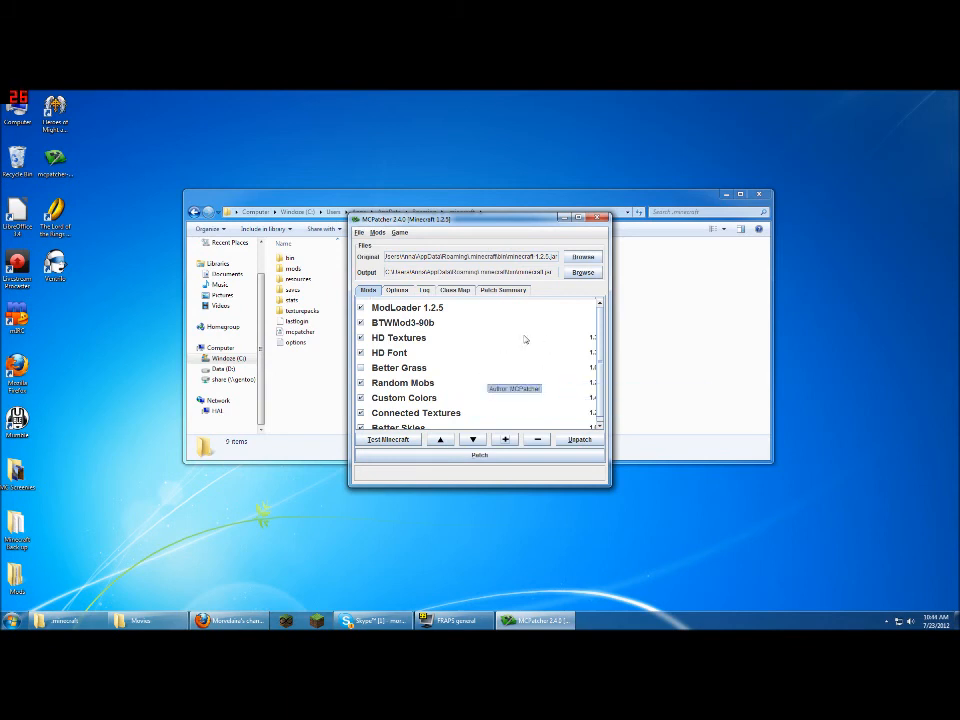
mouse_move(408, 308)
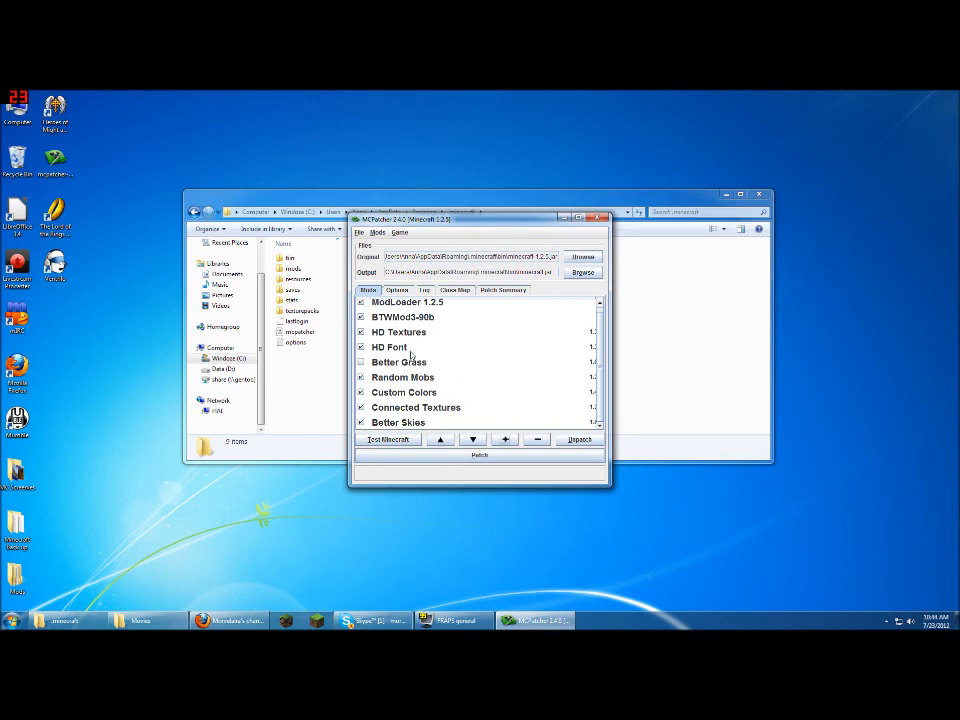
mouse_move(410, 356)
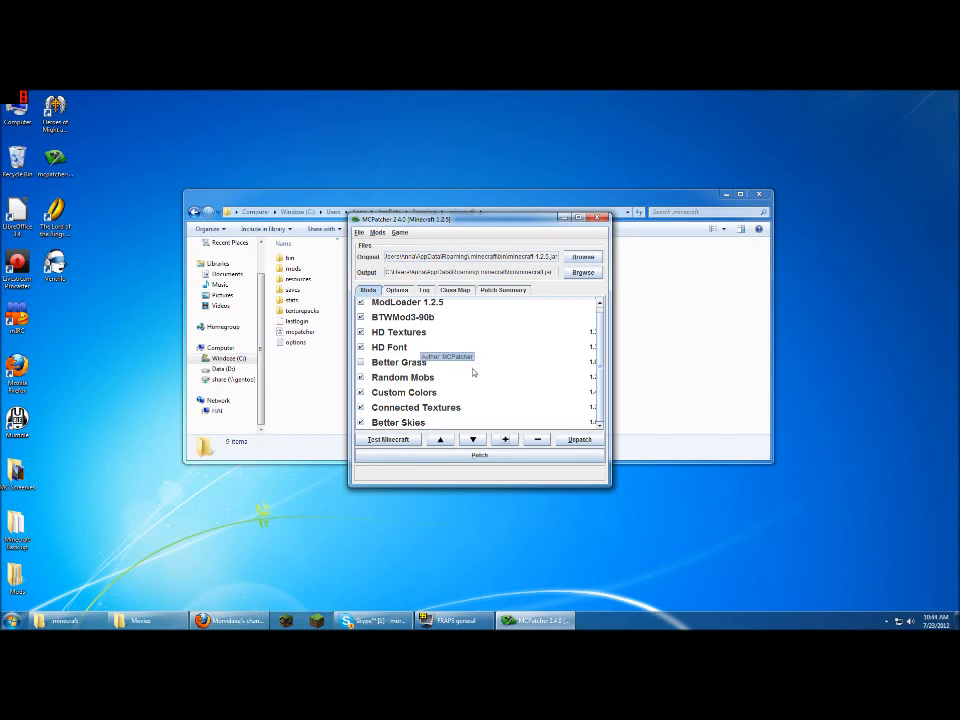
mouse_move(590, 374)
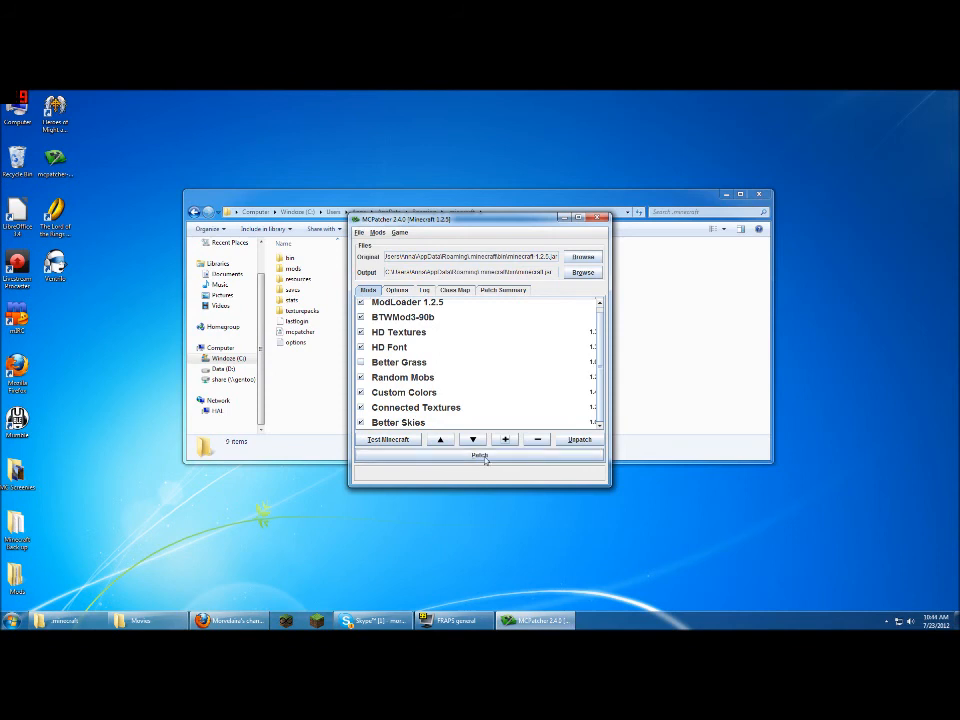
Step: Patch Minecraft with the chosen mods, continuing despite the mod conflict warning
click(480, 456)
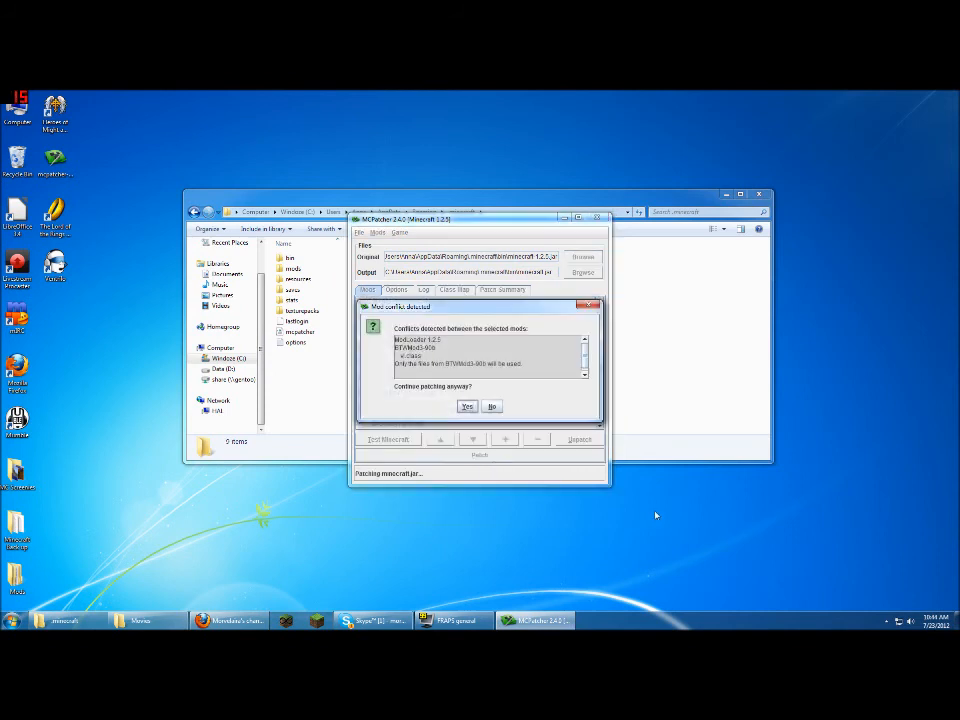
mouse_move(418, 432)
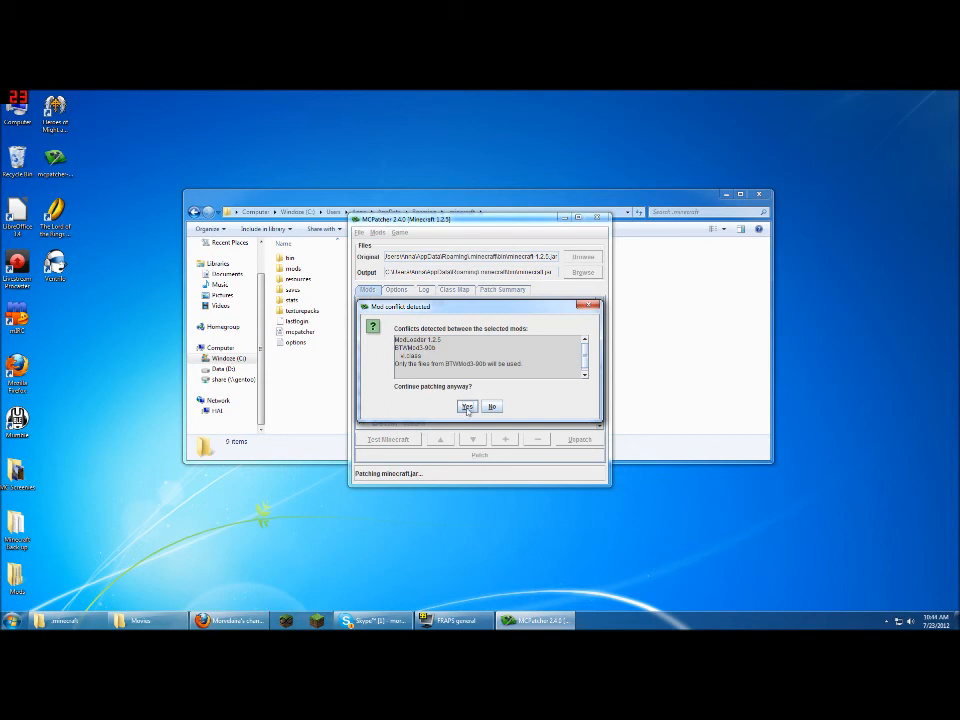
click(468, 408)
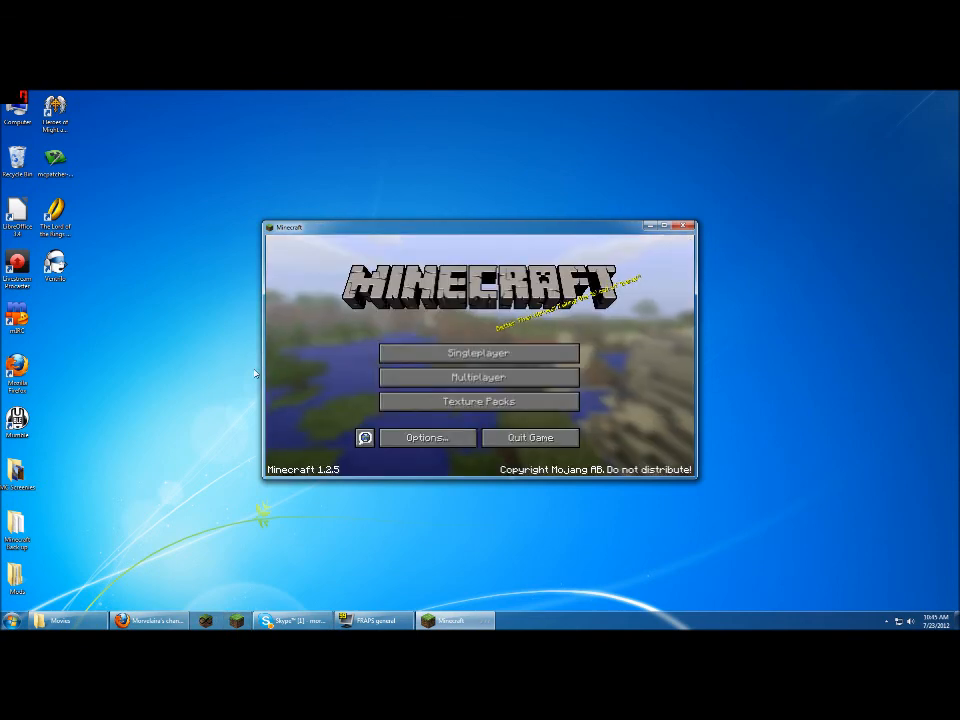
Step: Glance at Multiplayer, return, then create a new Survival singleplayer world
click(478, 376)
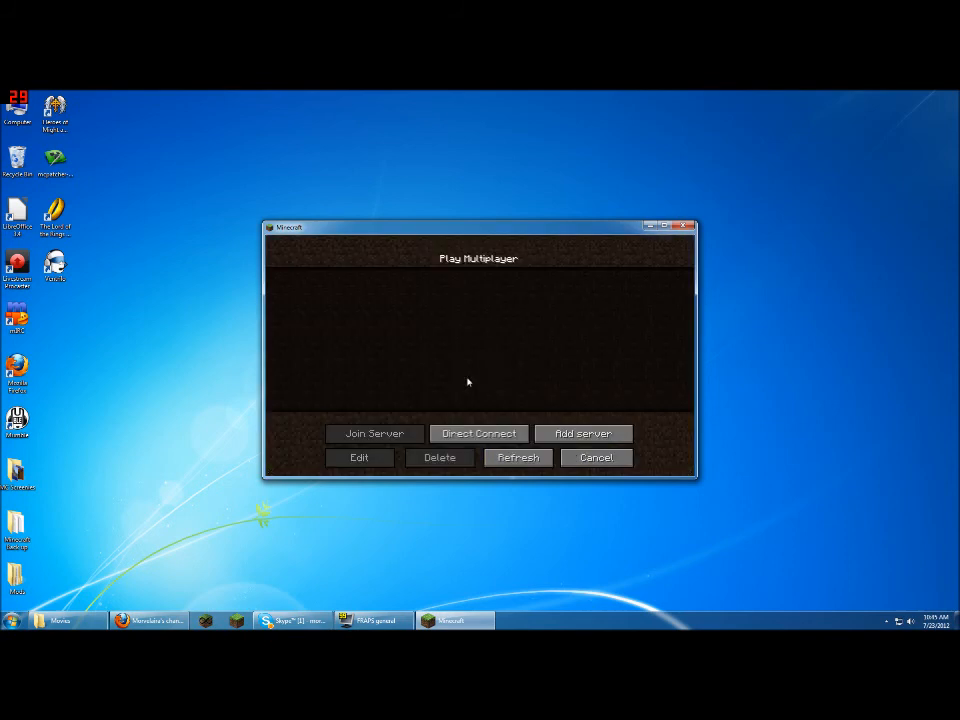
click(596, 458)
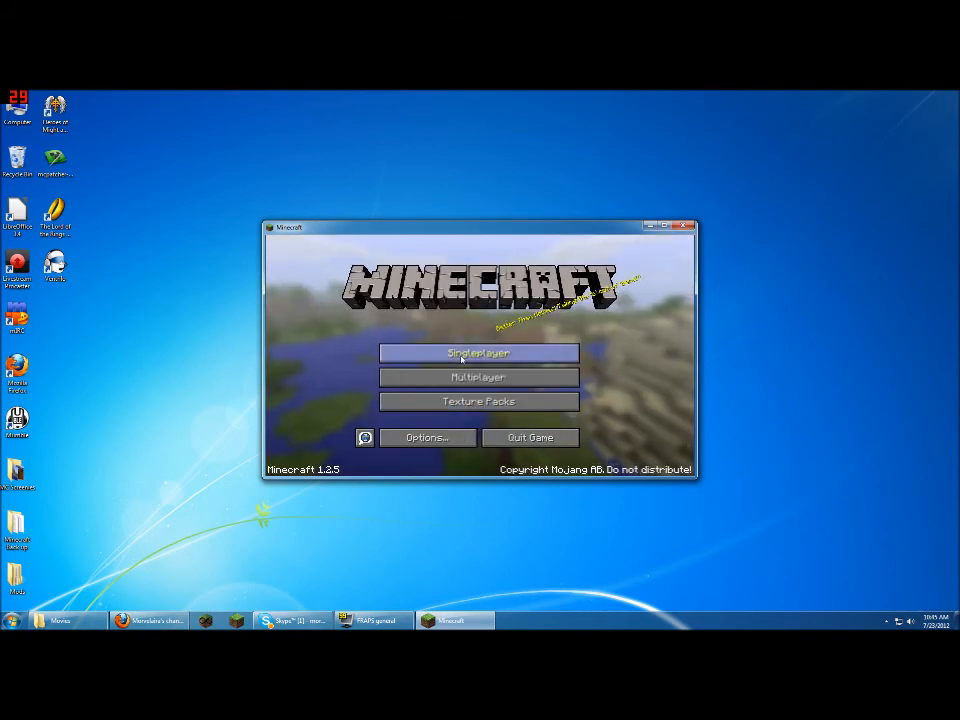
click(478, 352)
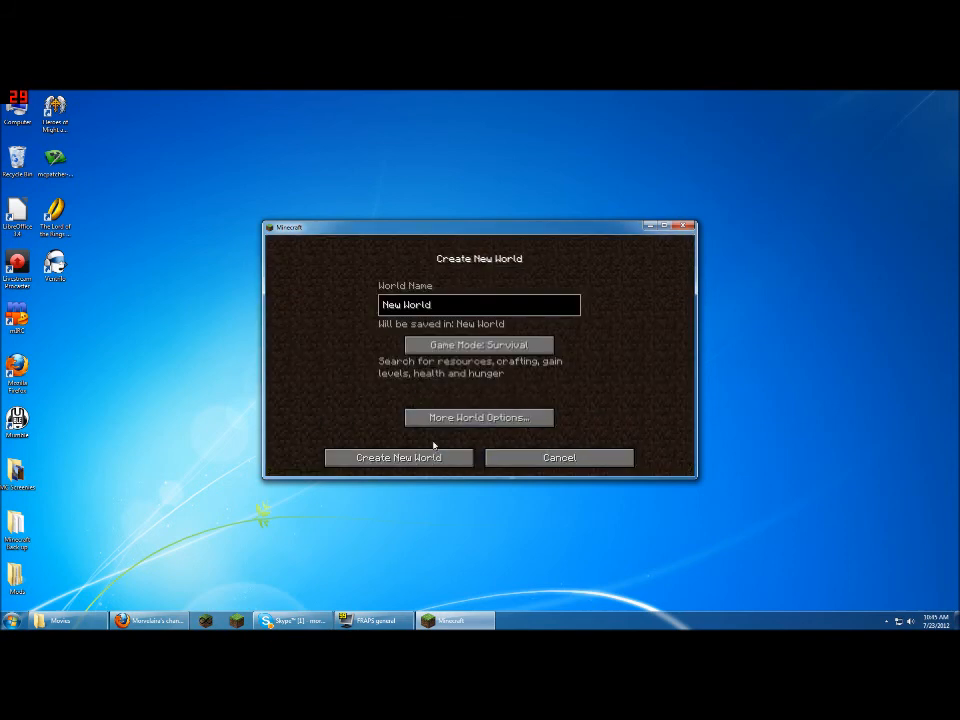
click(398, 456)
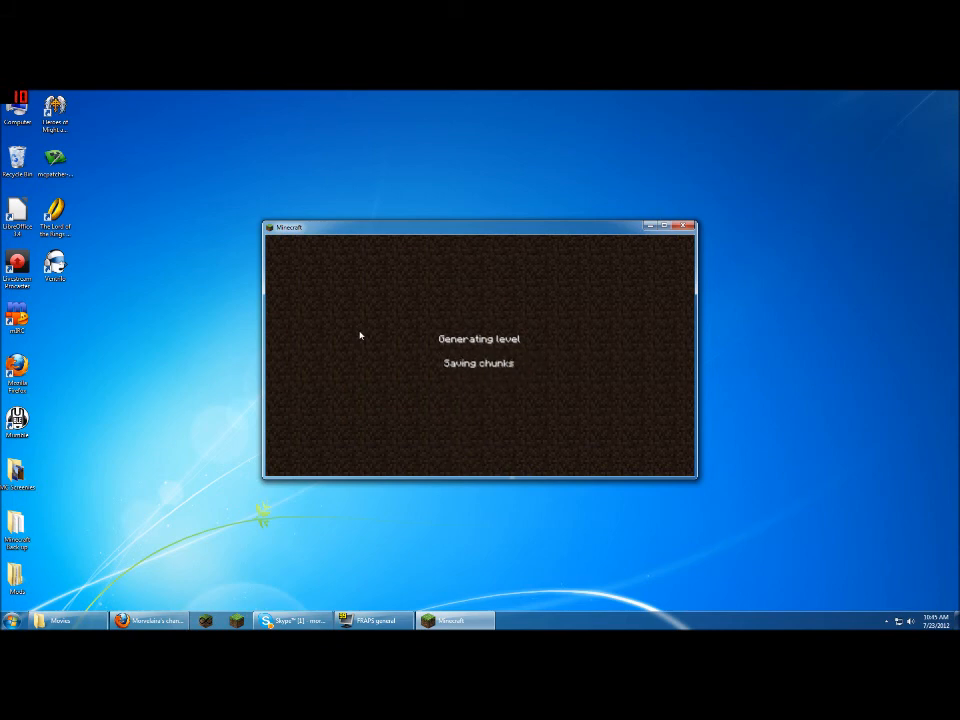
mouse_move(652, 234)
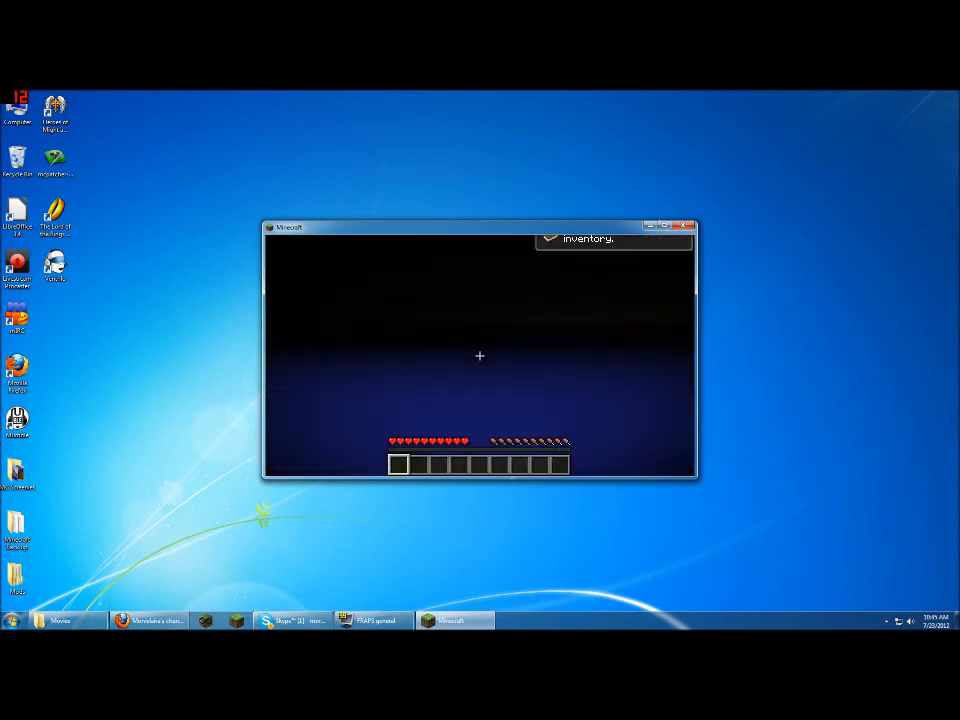
Step: Check the inventory while exploring the new world, then pause to leave it
key(e)
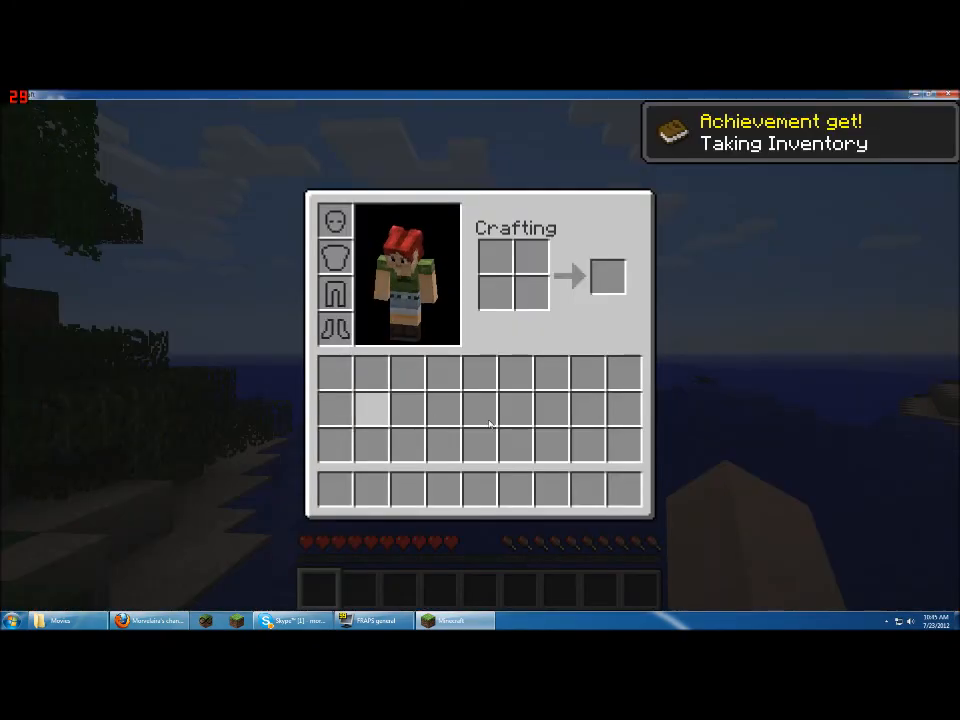
key(Escape)
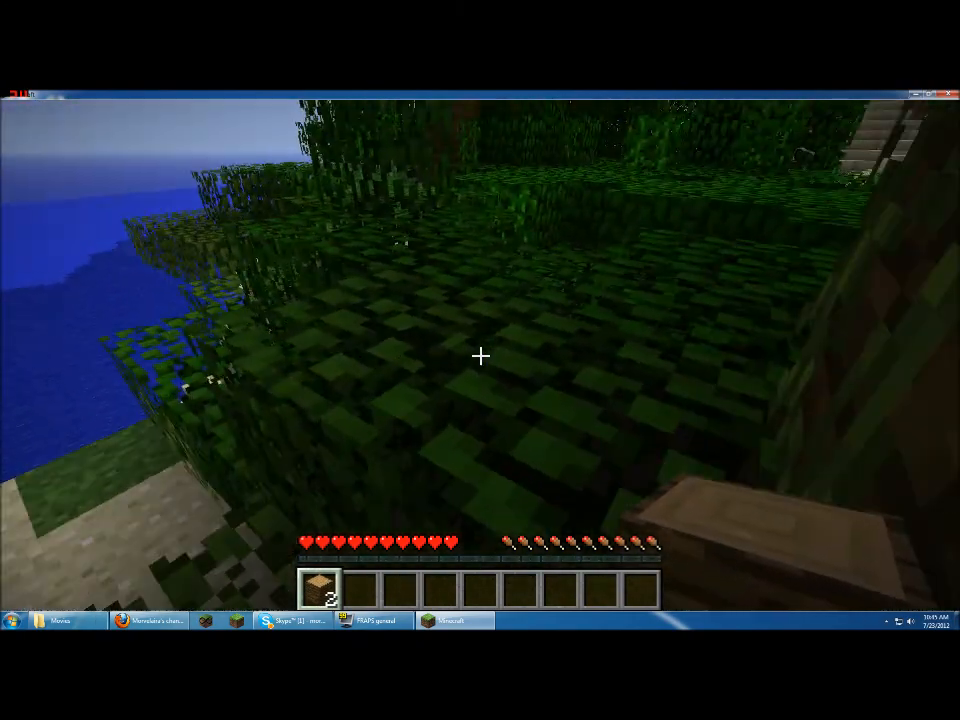
key(e)
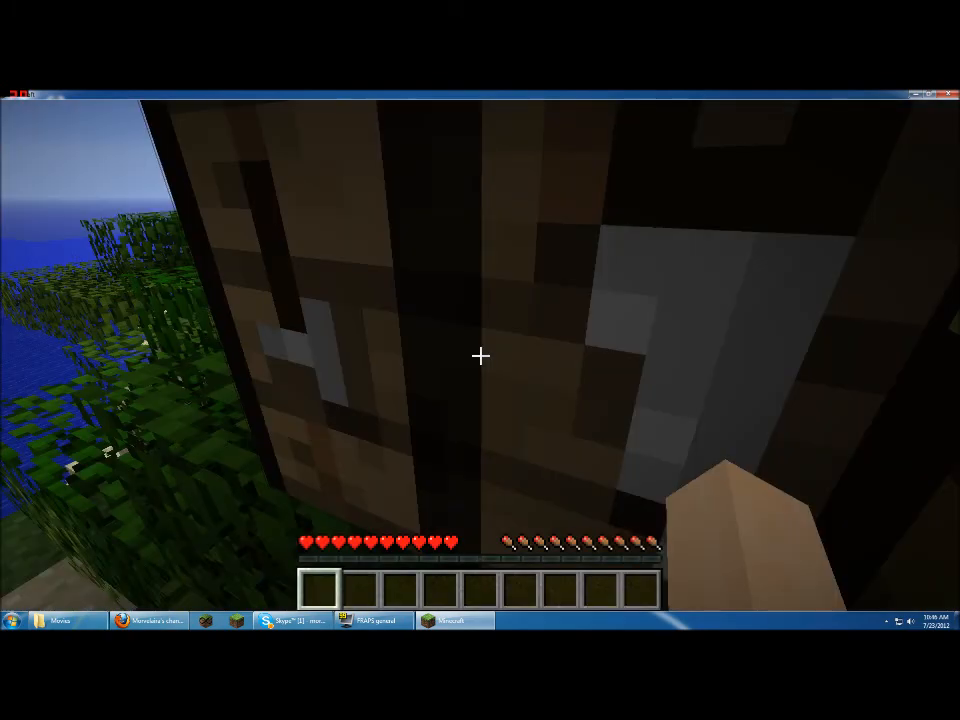
key(Escape)
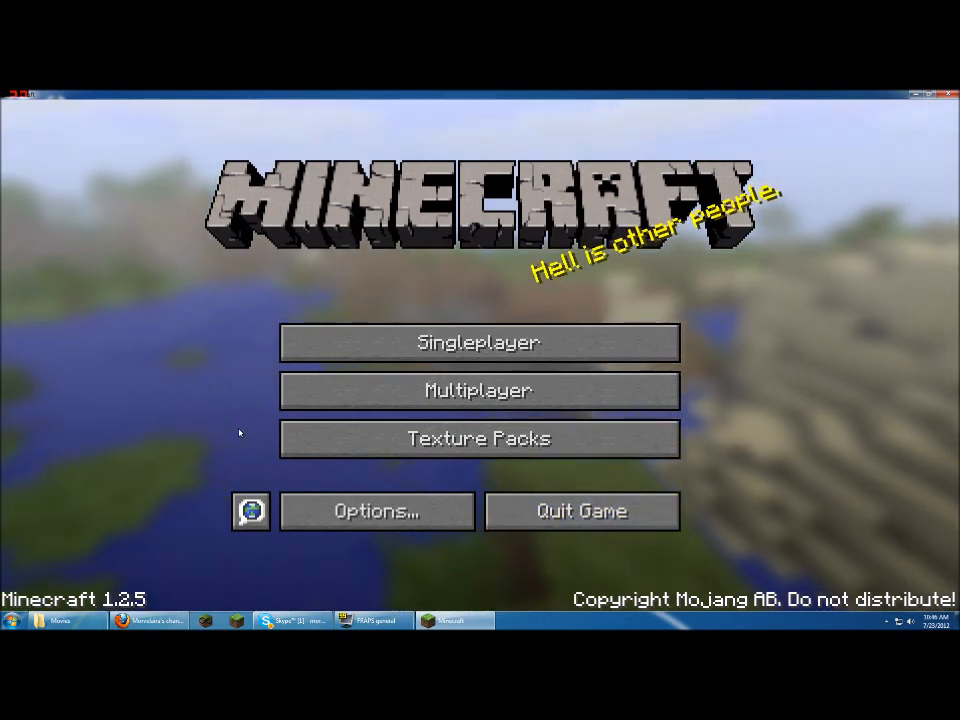
Step: View the available texture packs and reveal the empty texturepacks folder in Explorer
click(480, 438)
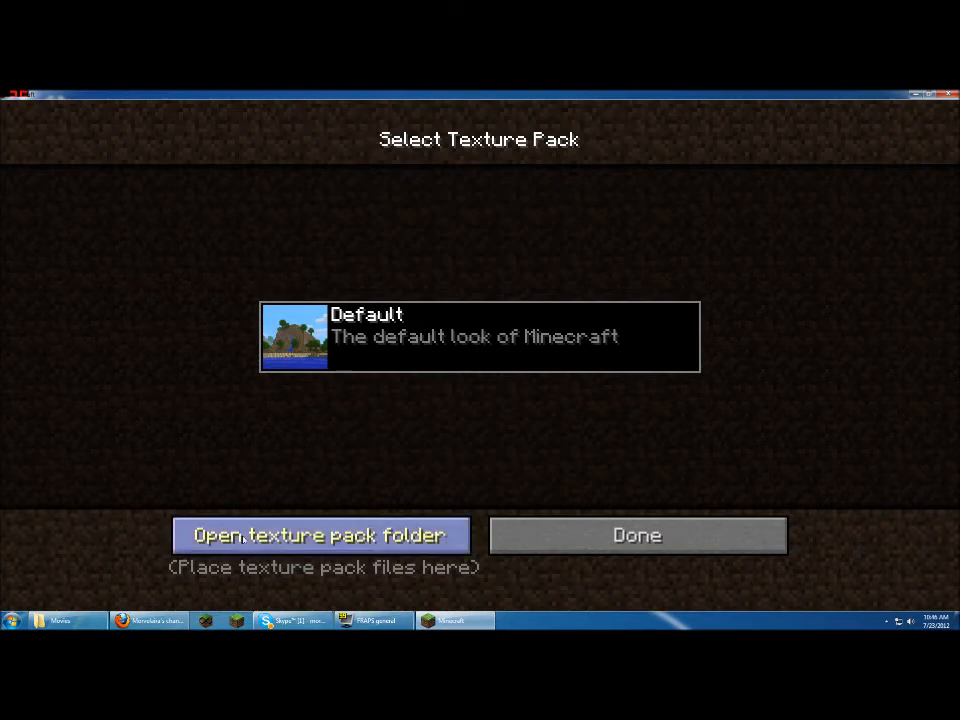
click(320, 536)
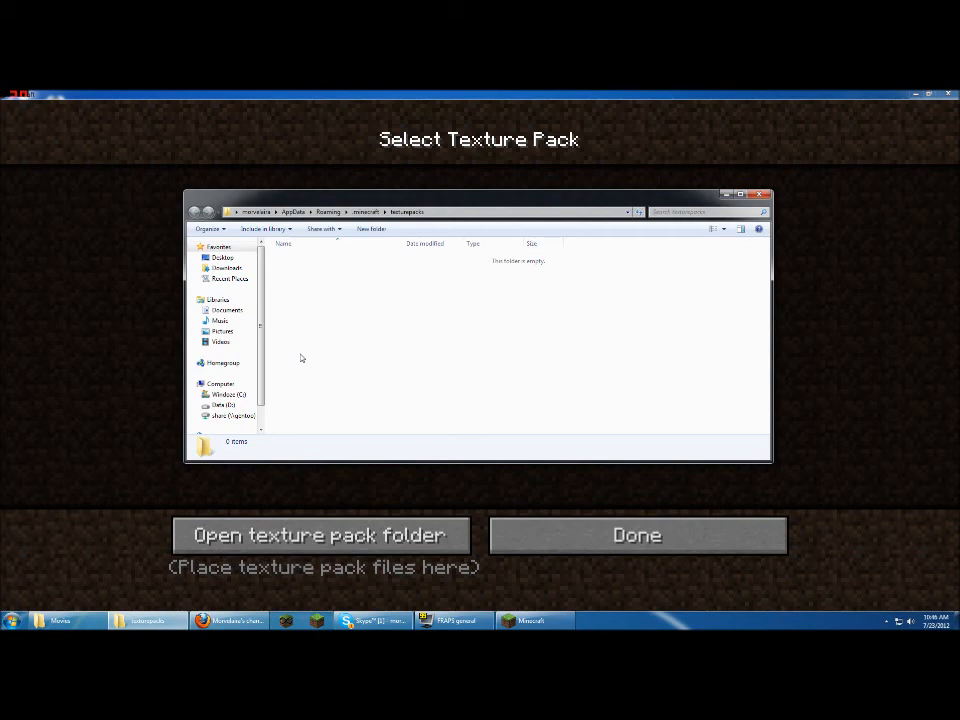
click(636, 536)
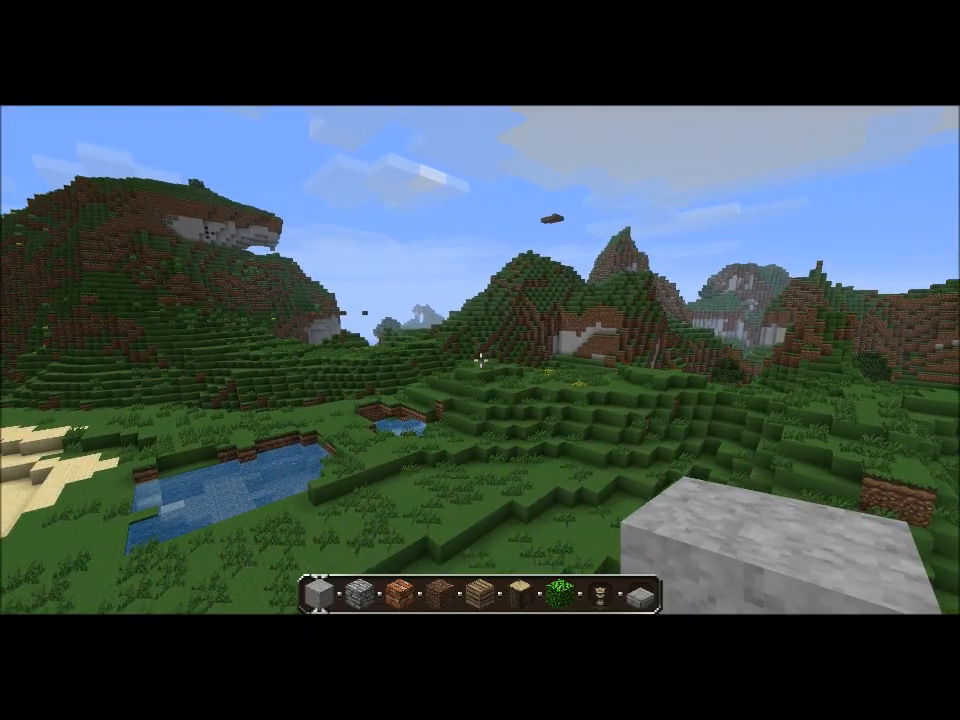
mouse_move(480, 360)
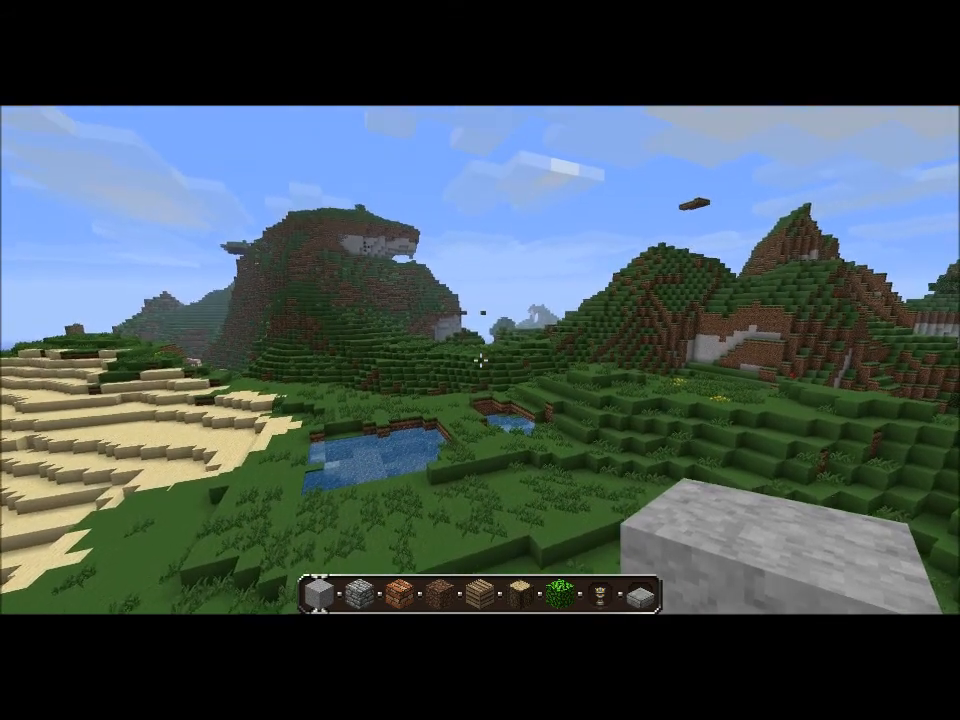
mouse_move(480, 360)
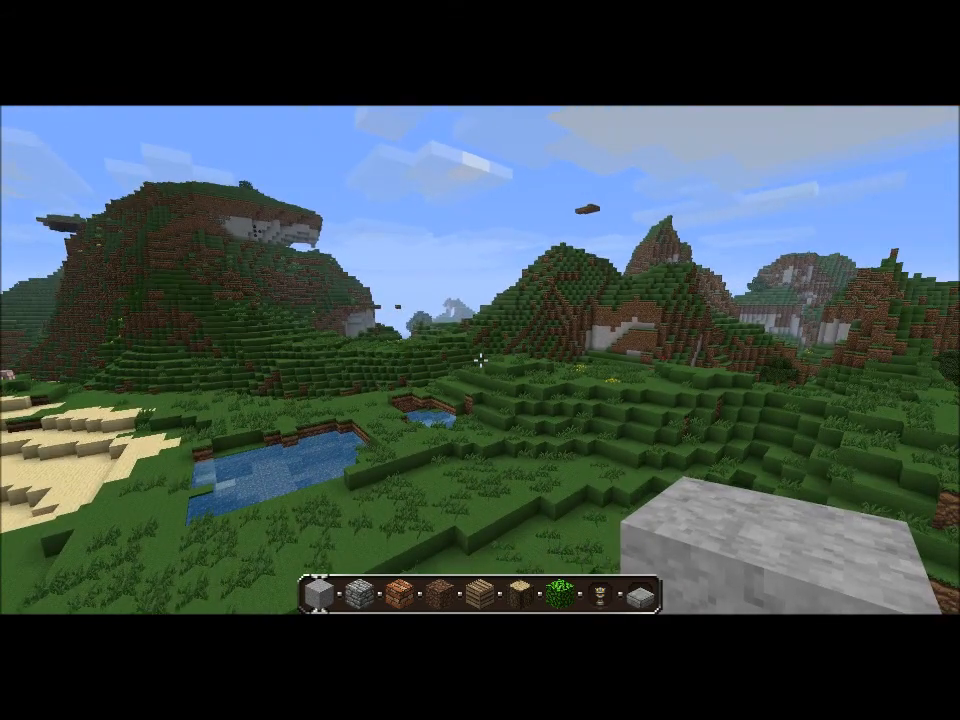
mouse_move(480, 360)
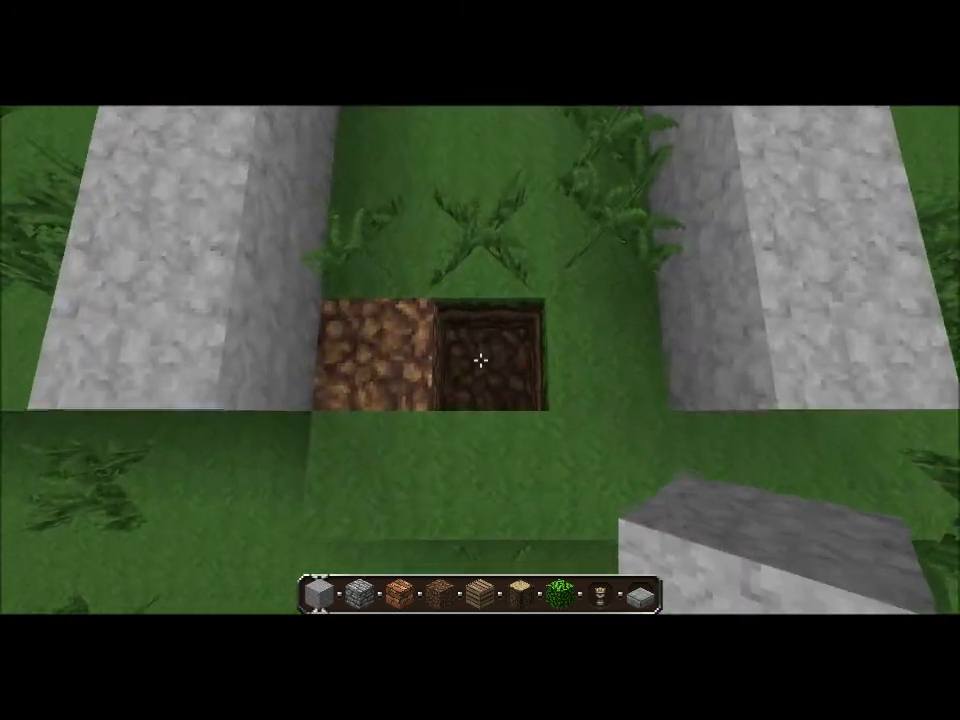
mouse_move(480, 360)
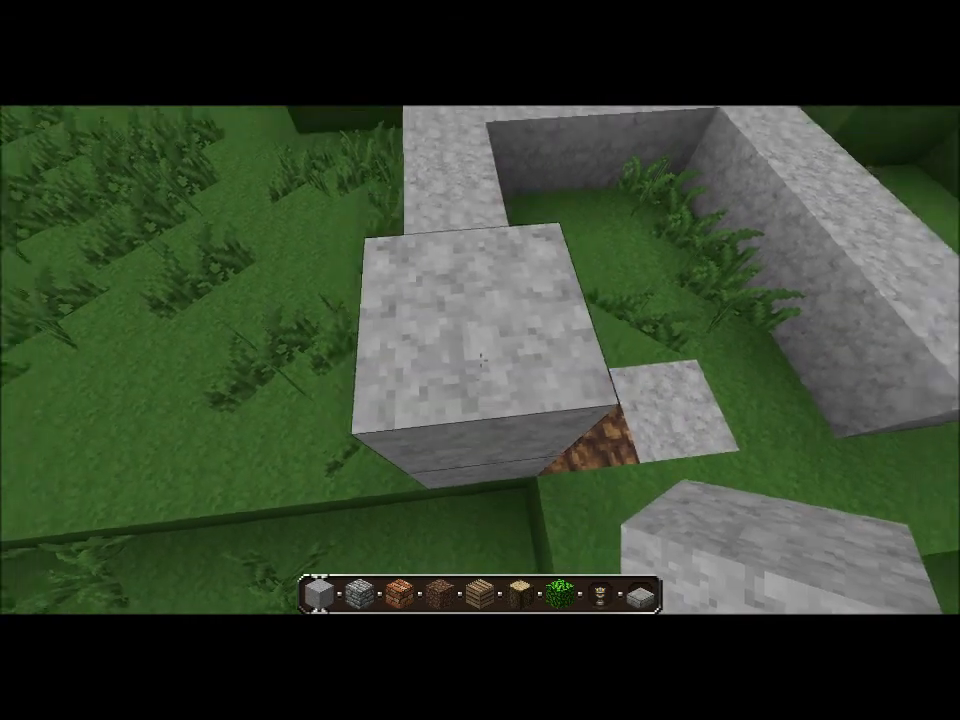
mouse_move(480, 360)
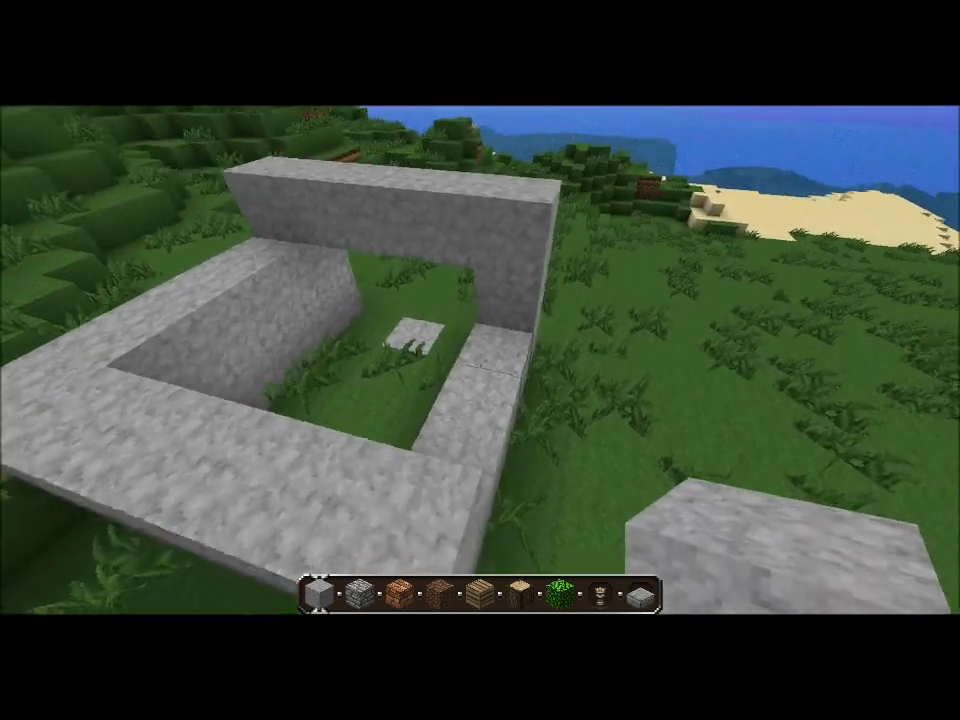
mouse_move(480, 360)
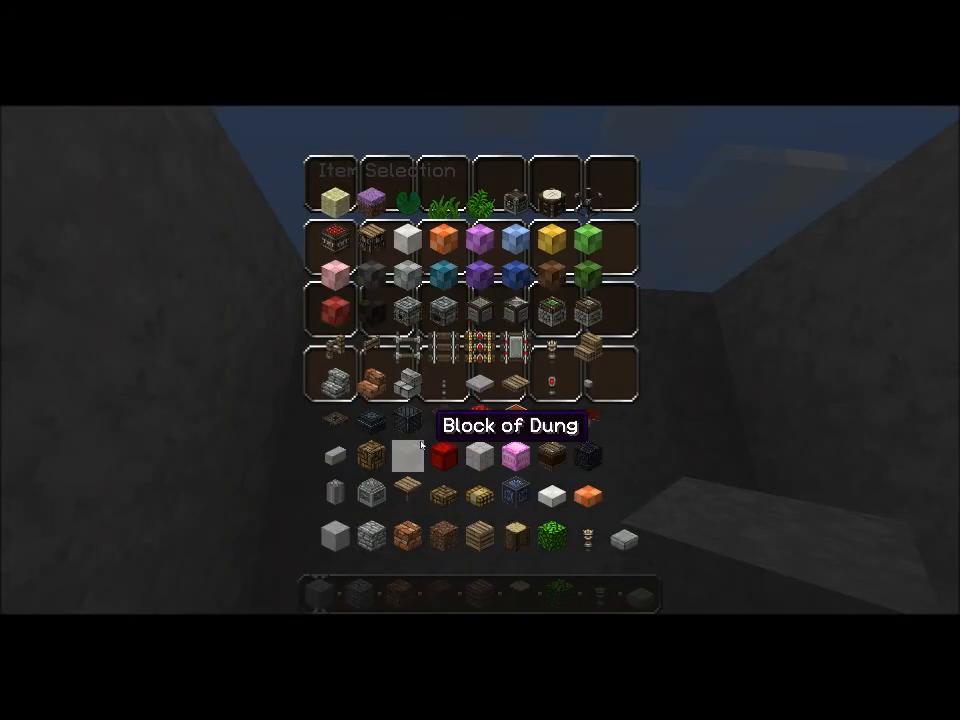
Step: Place nine hoppers in a three-by-three grid atop the stone walls and check a hopper's contents
scroll(down, 3)
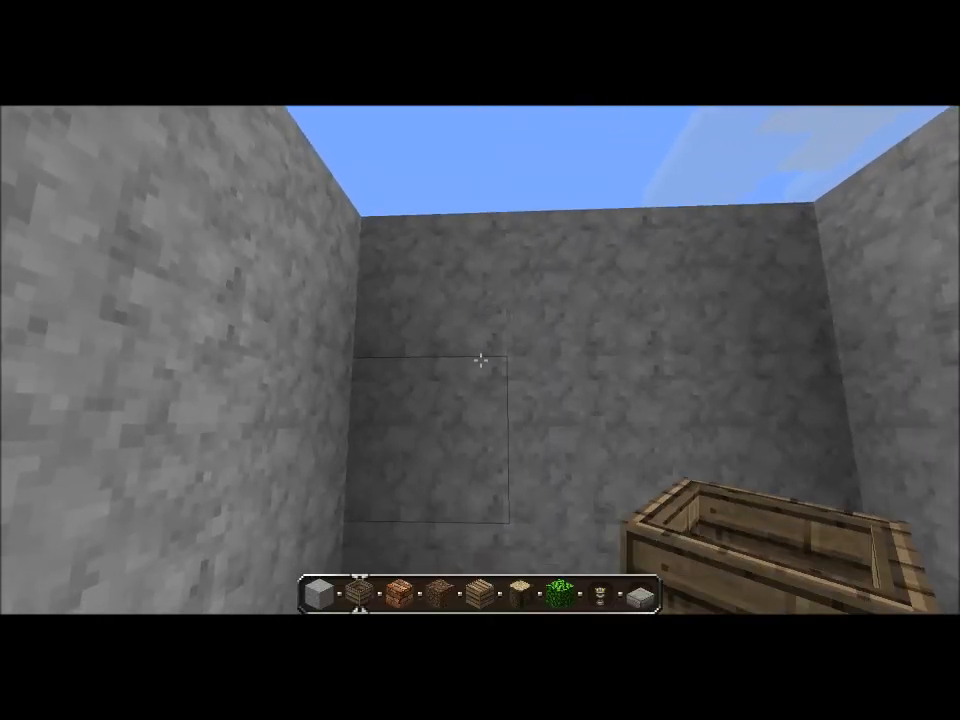
mouse_move(480, 360)
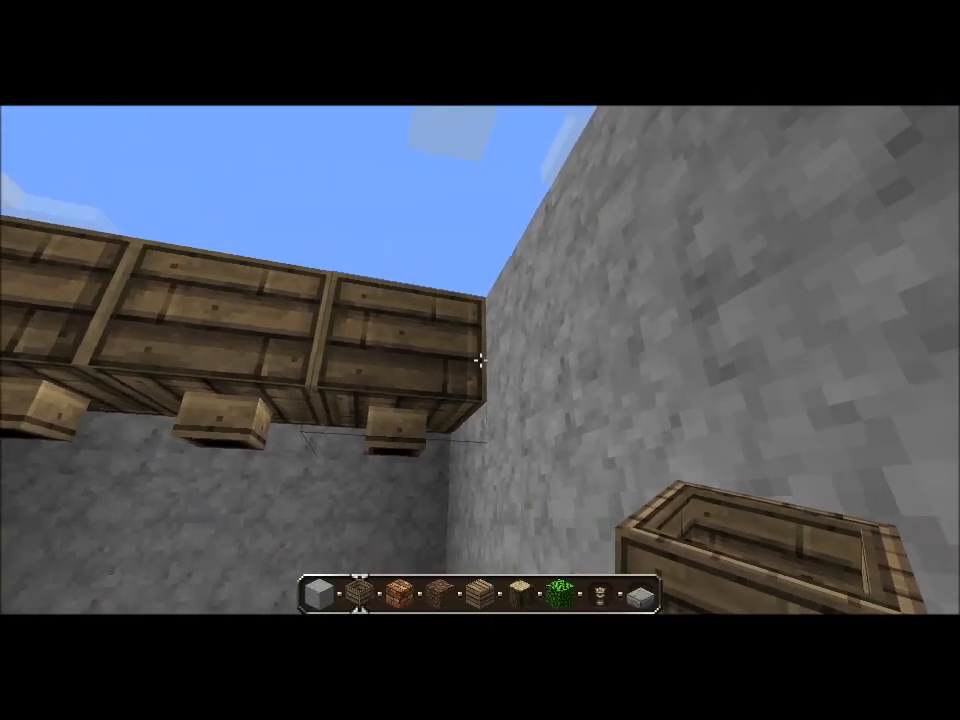
mouse_move(480, 360)
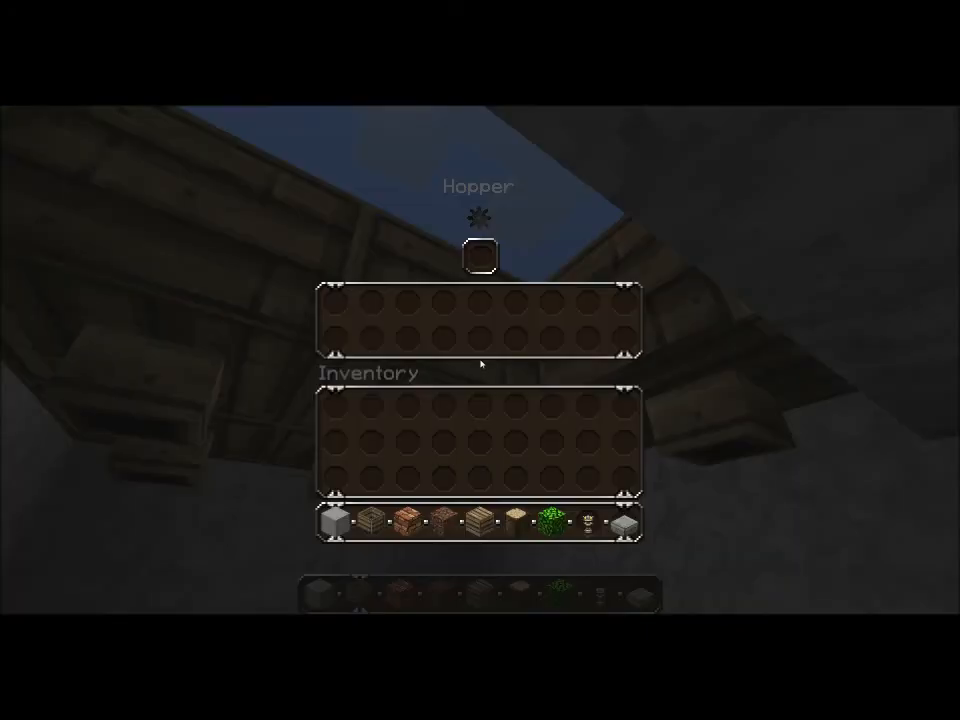
key(Escape)
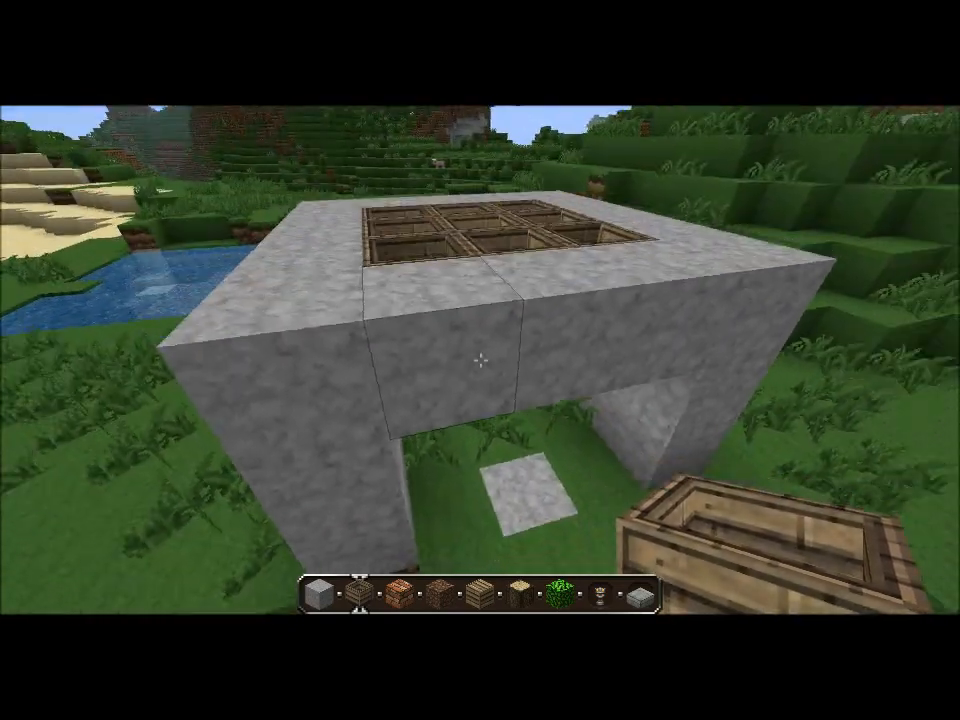
mouse_move(480, 360)
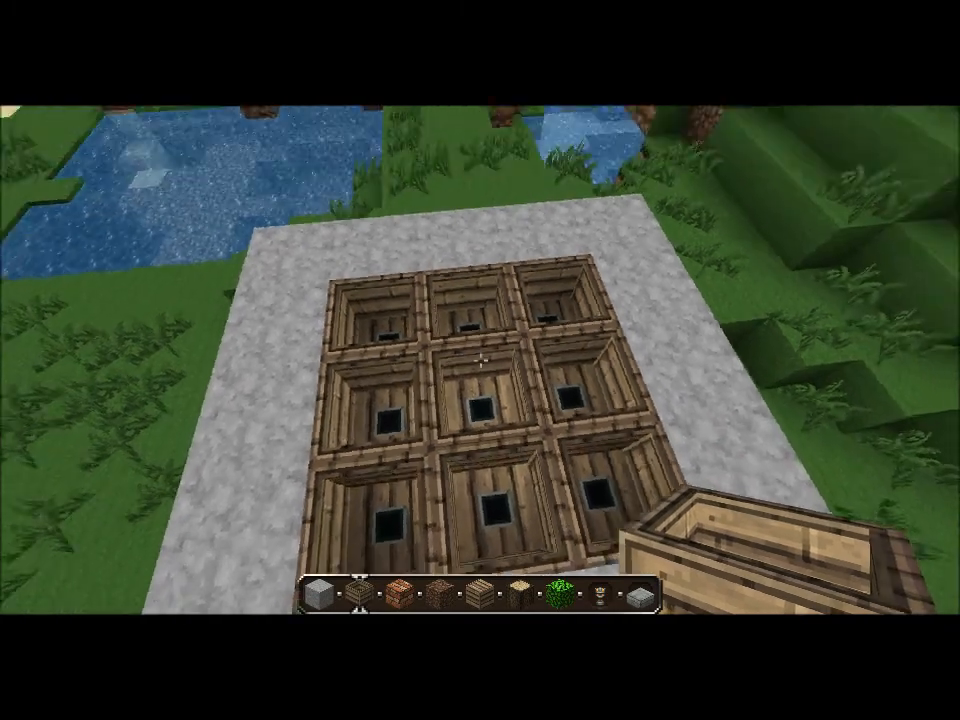
mouse_move(480, 360)
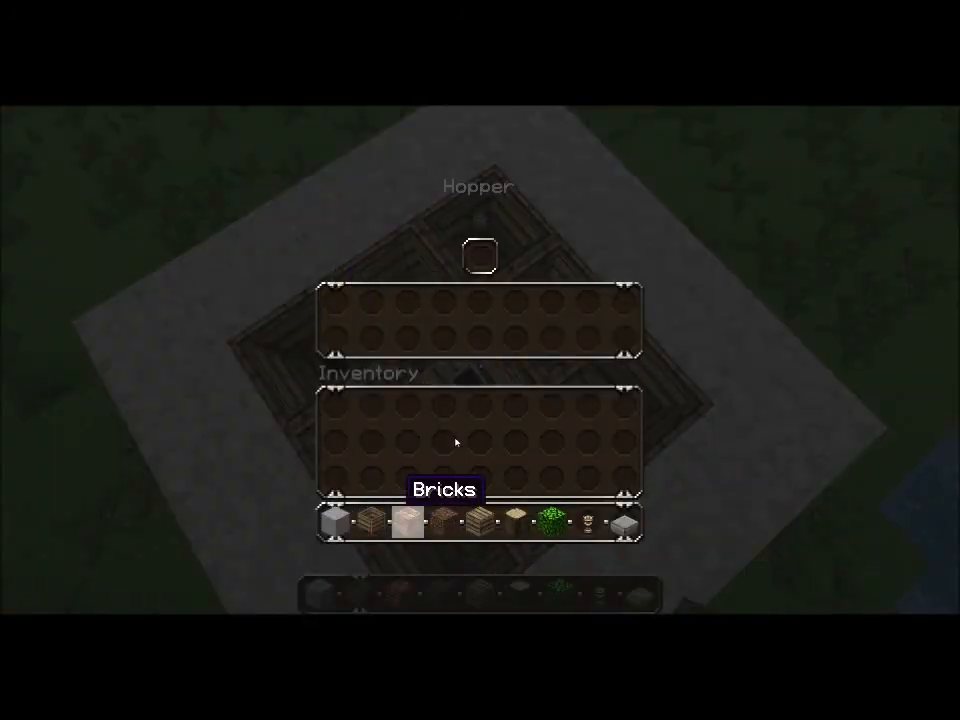
key(Escape)
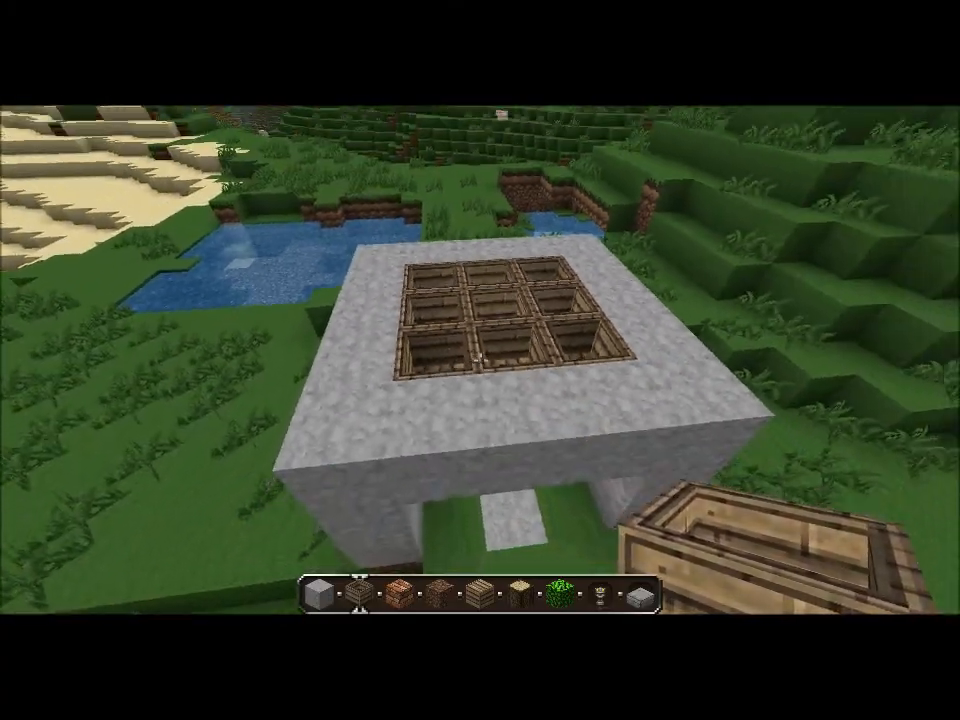
mouse_move(480, 360)
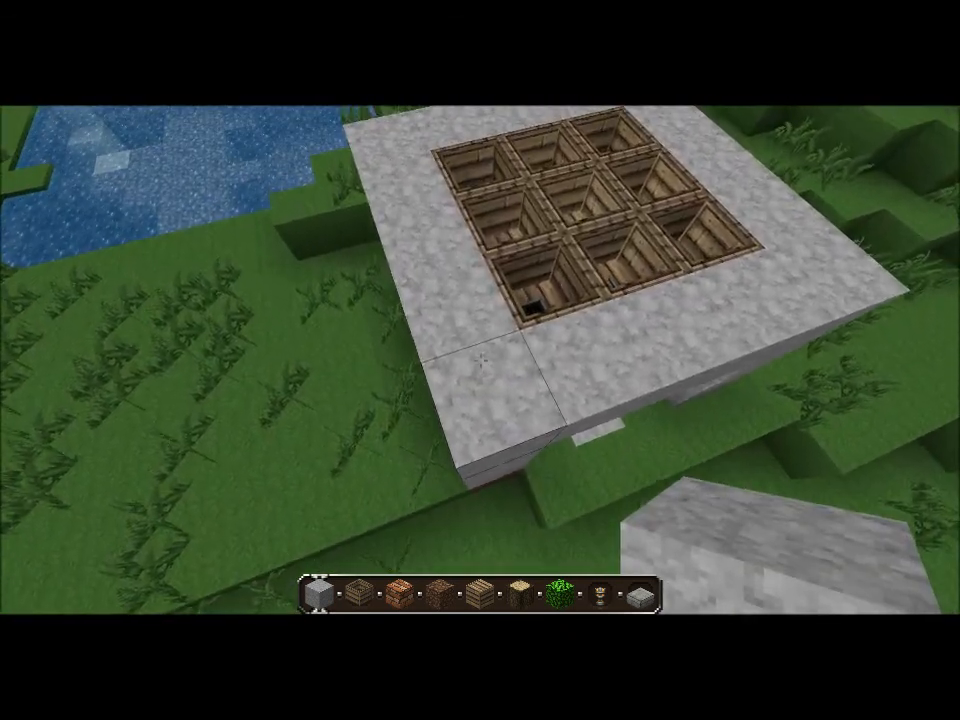
mouse_move(480, 360)
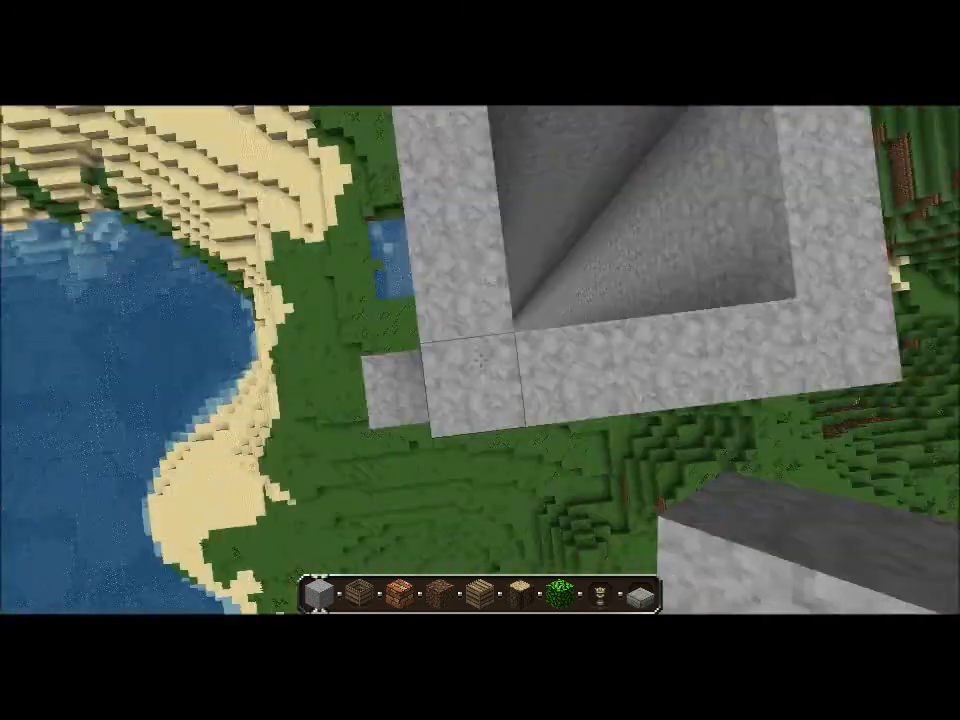
mouse_move(480, 360)
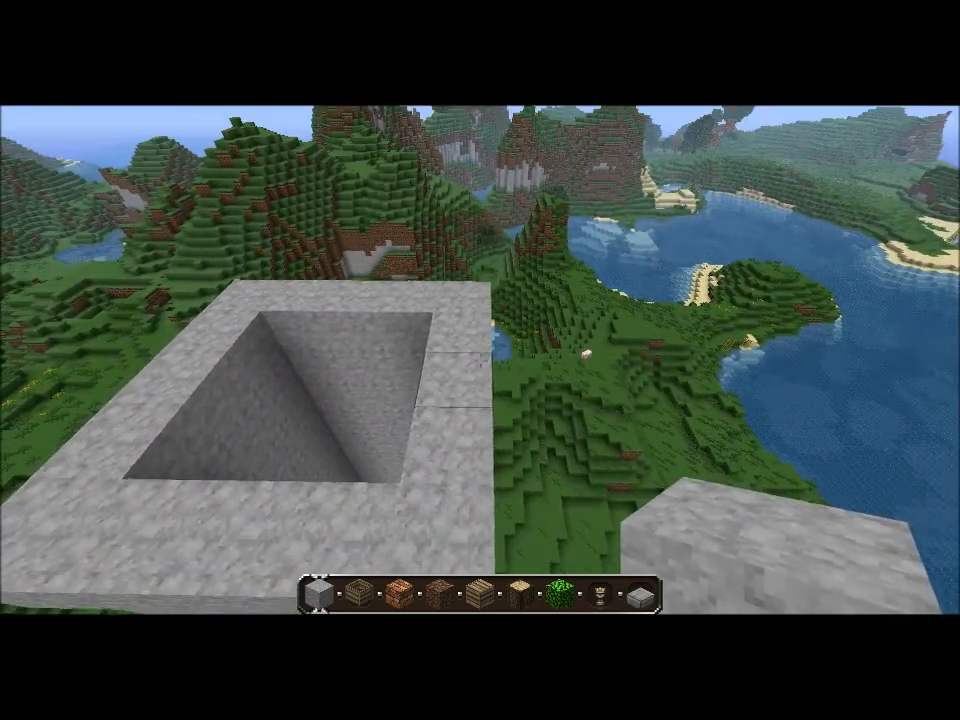
mouse_move(480, 360)
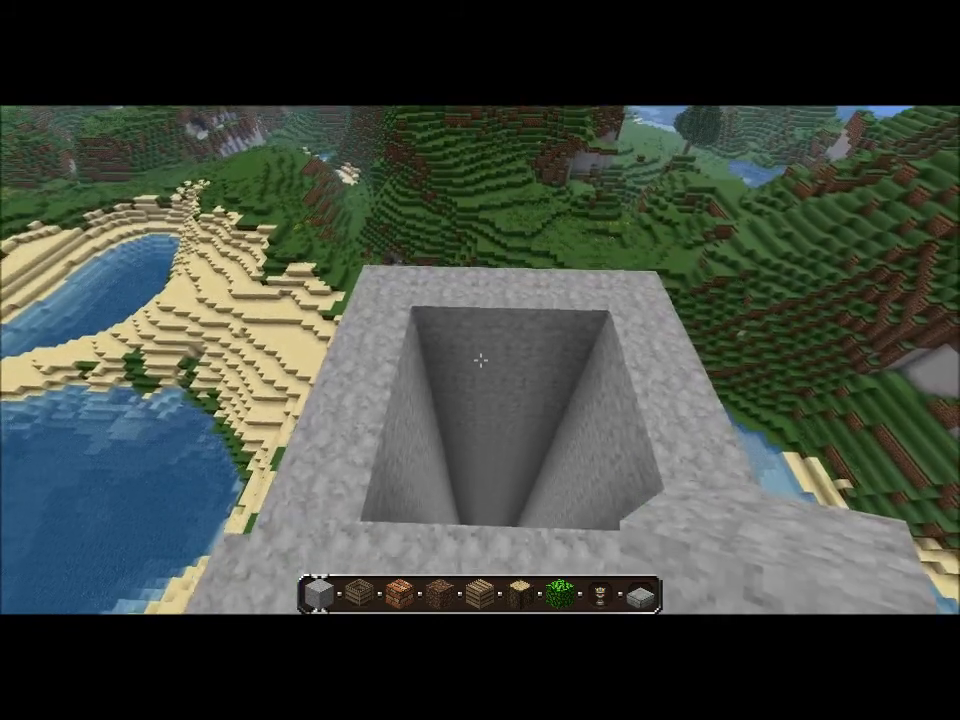
mouse_move(480, 360)
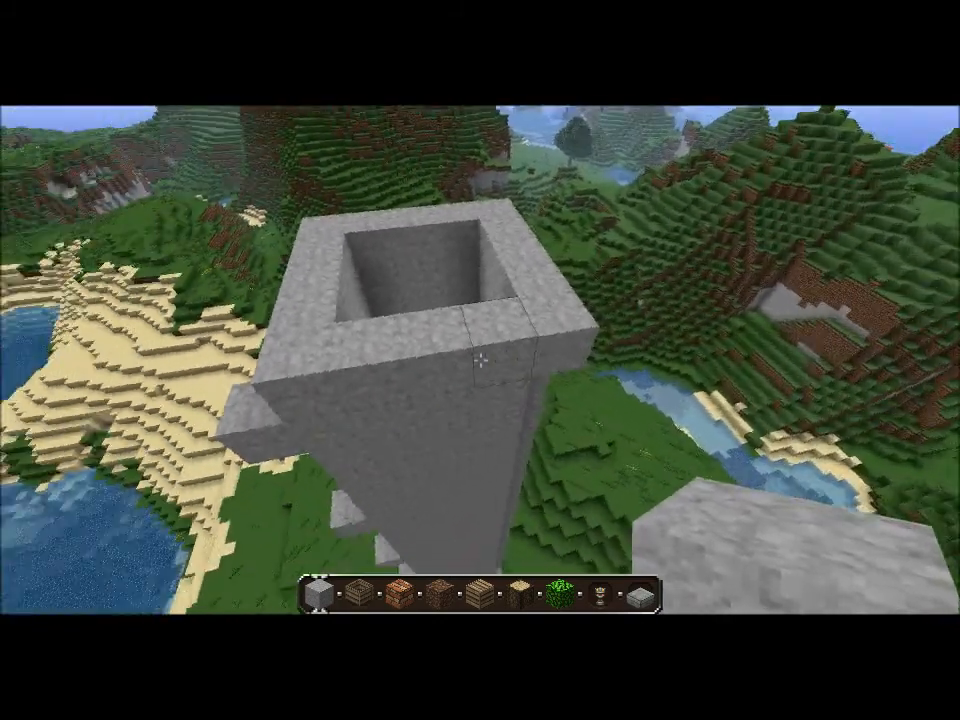
mouse_move(480, 360)
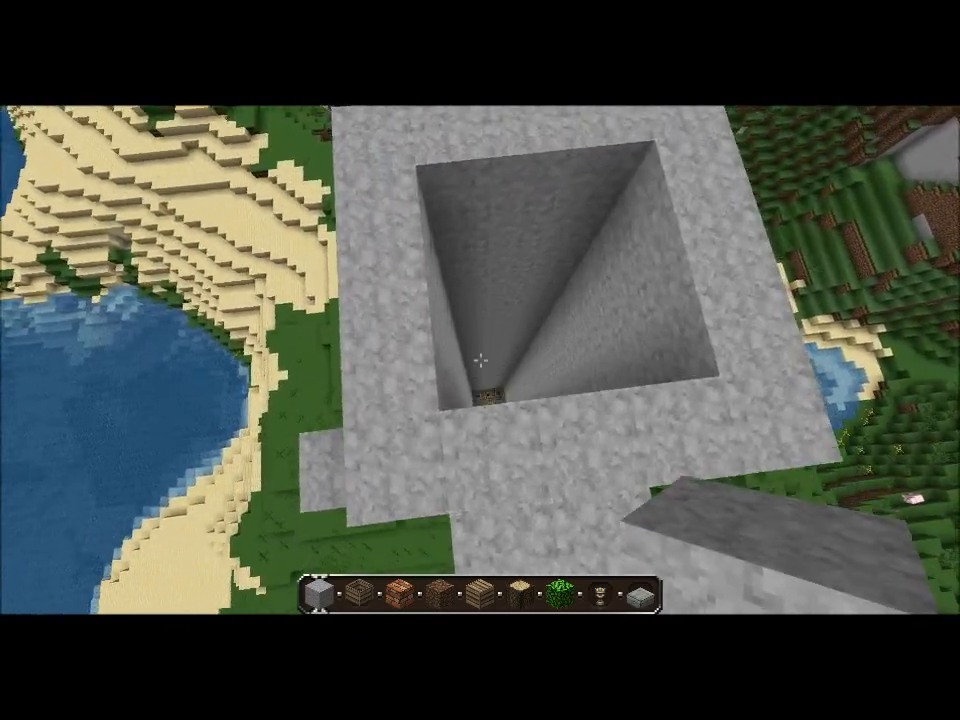
mouse_move(480, 360)
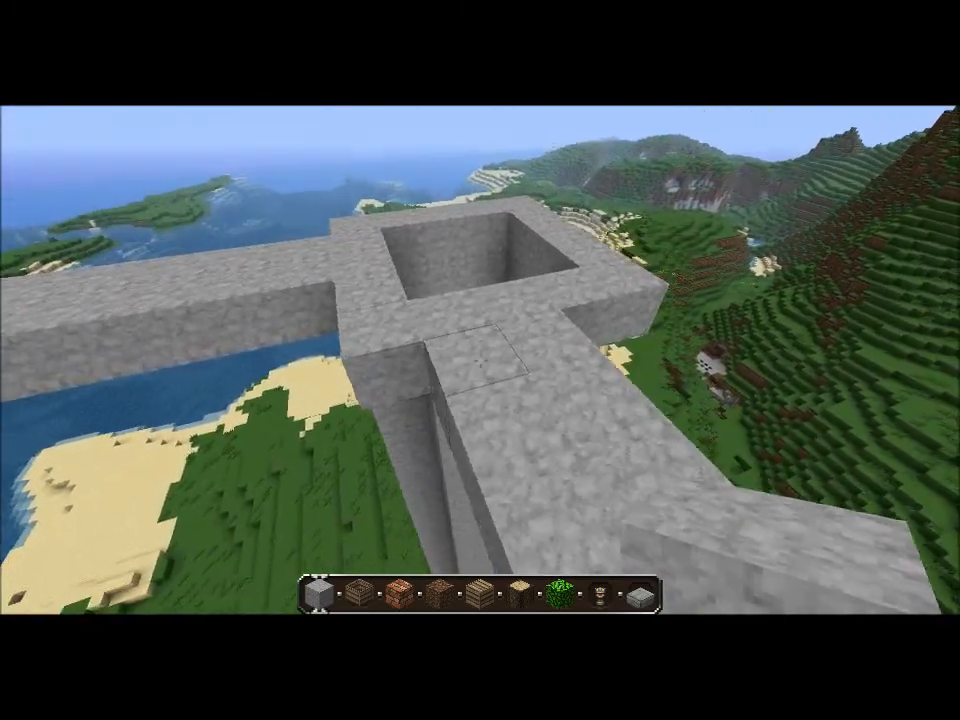
mouse_move(480, 360)
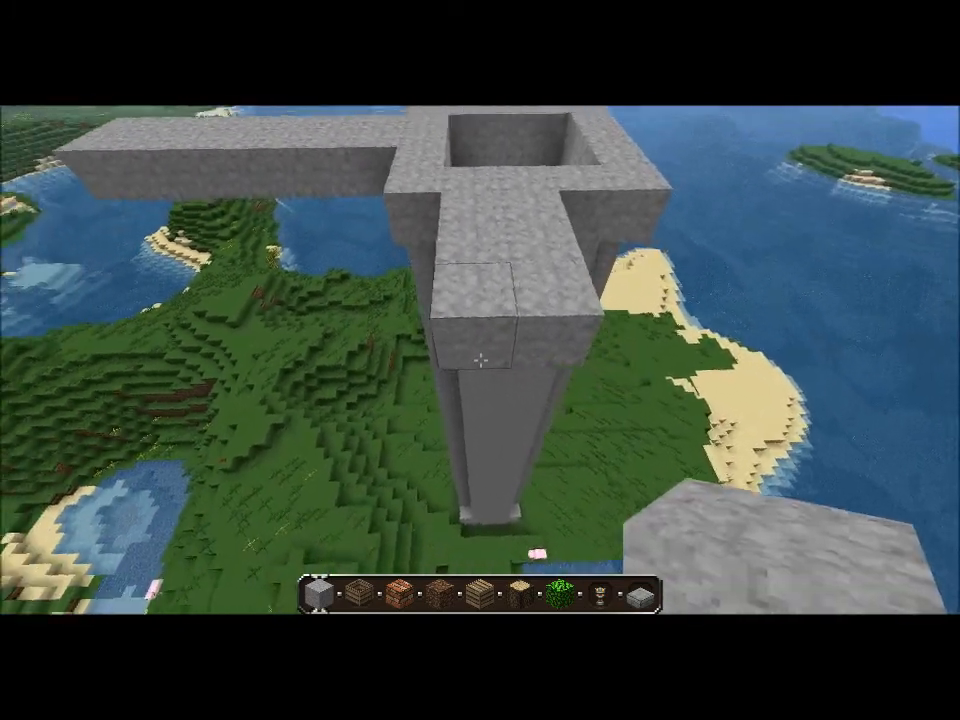
mouse_move(480, 360)
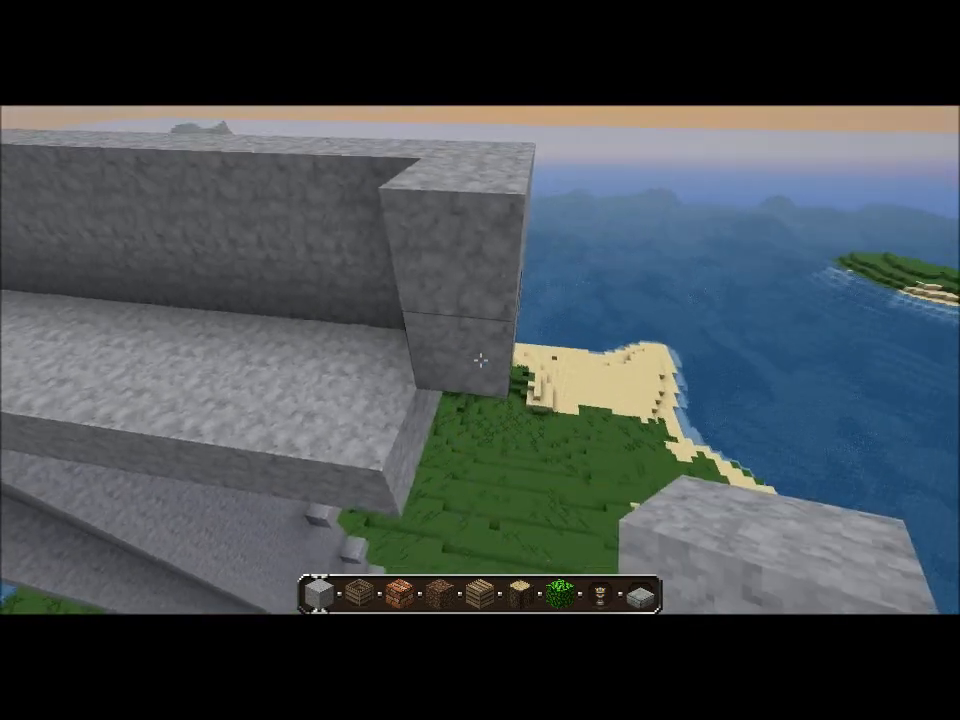
mouse_move(480, 360)
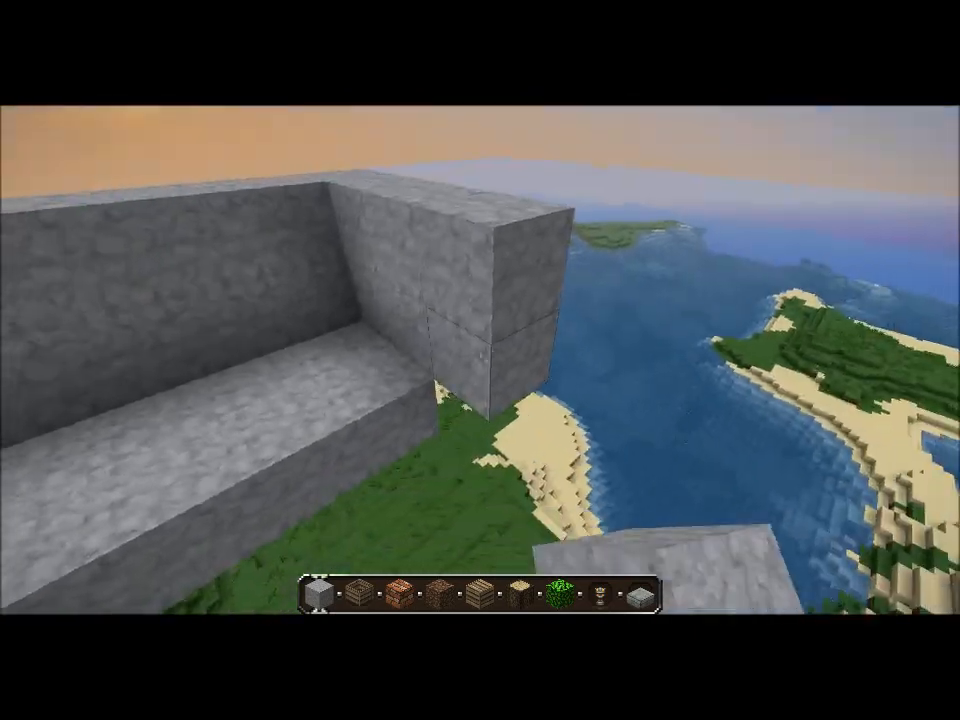
mouse_move(480, 360)
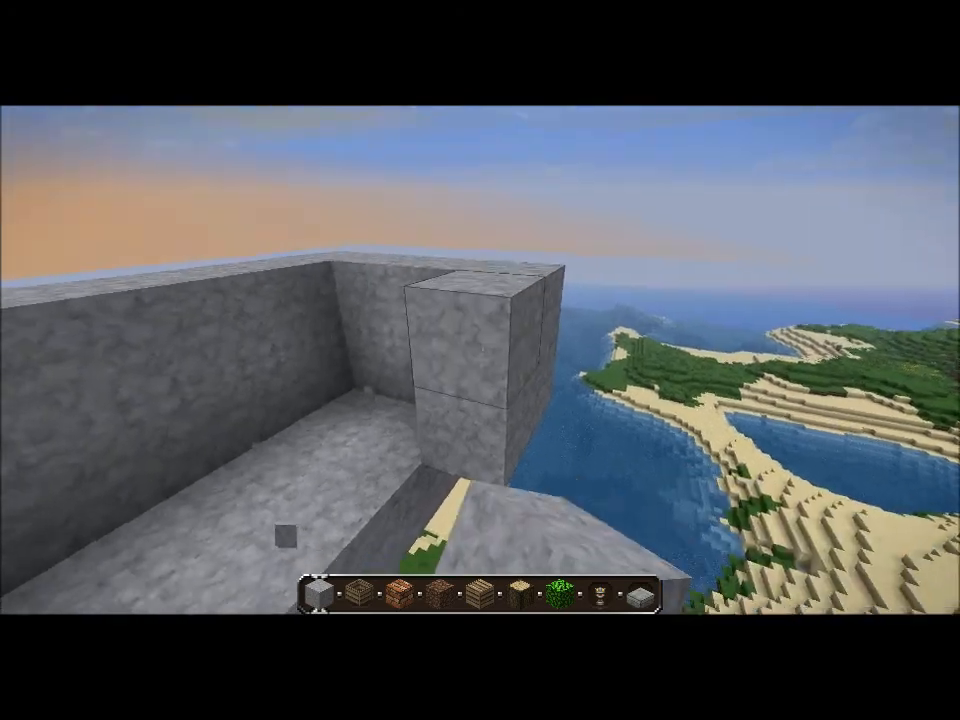
mouse_move(480, 360)
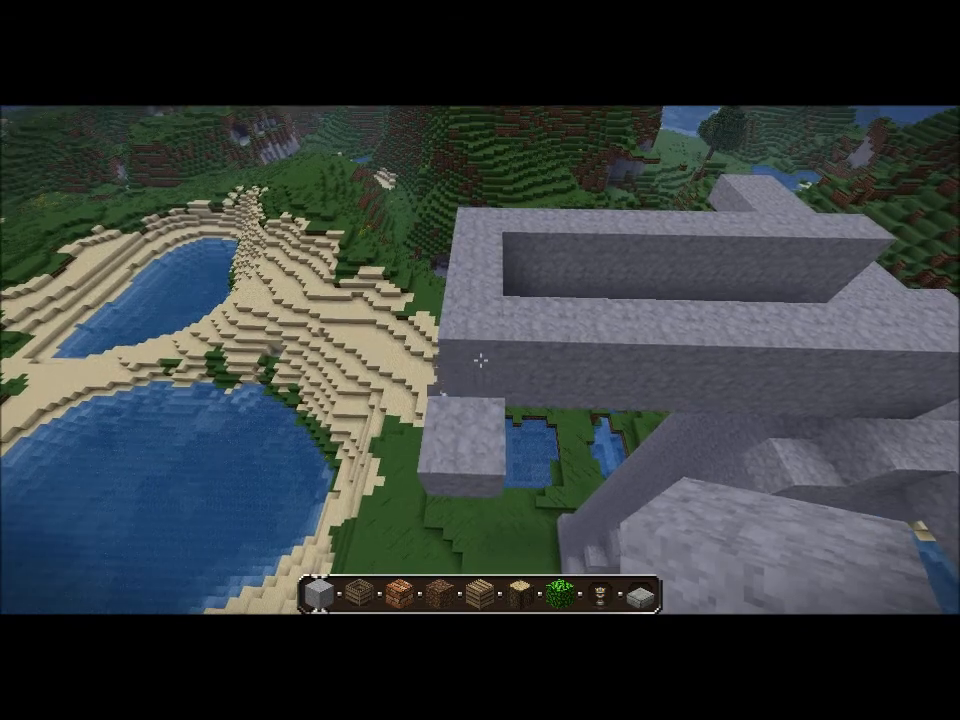
mouse_move(480, 360)
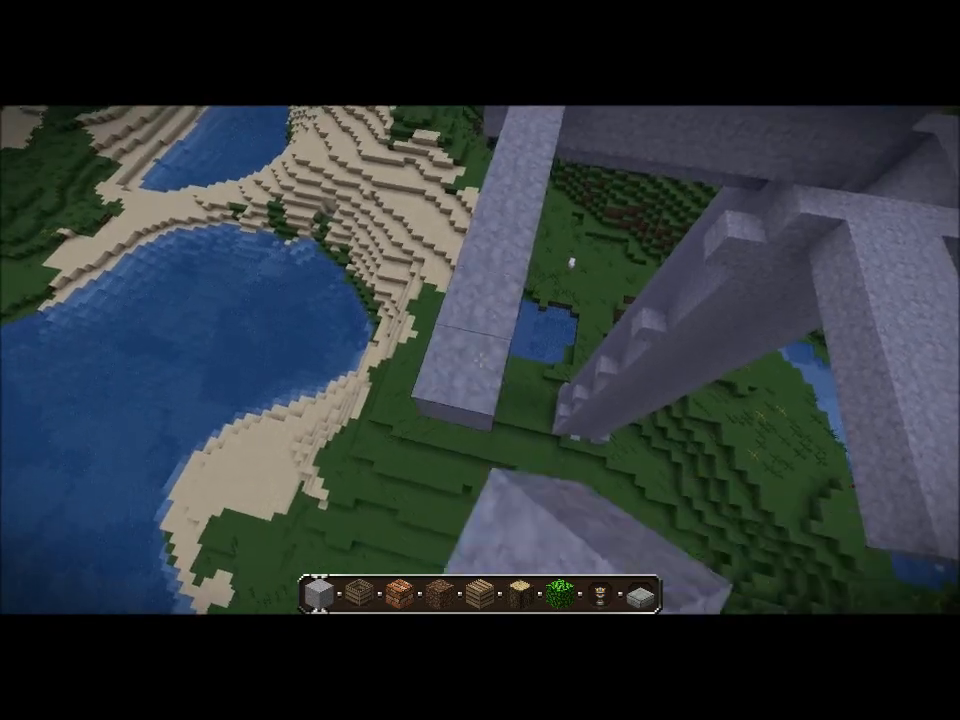
mouse_move(480, 360)
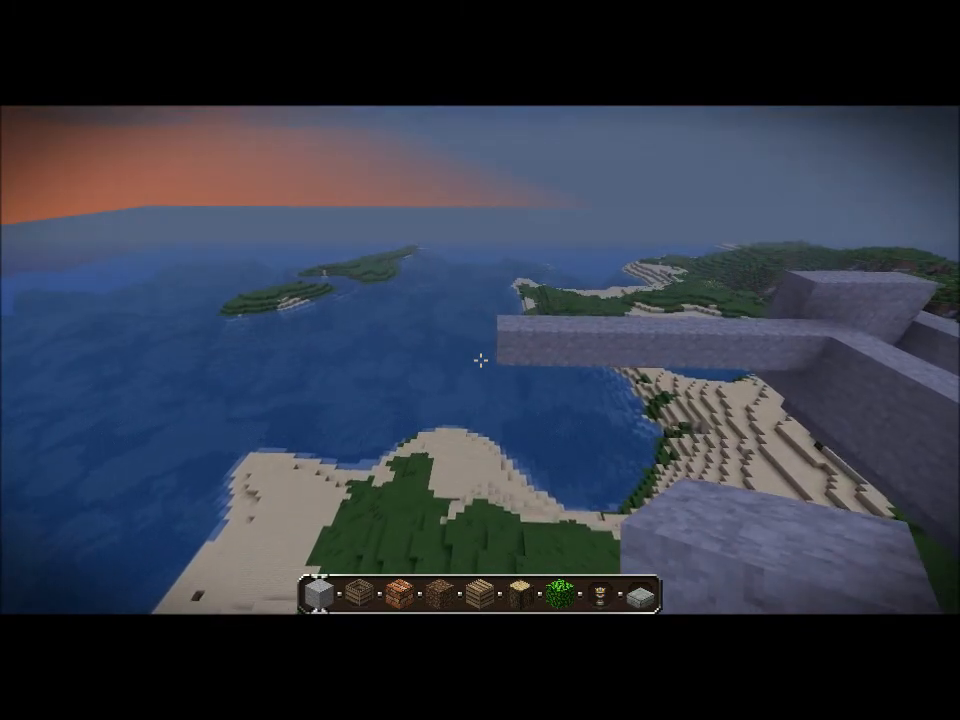
mouse_move(480, 360)
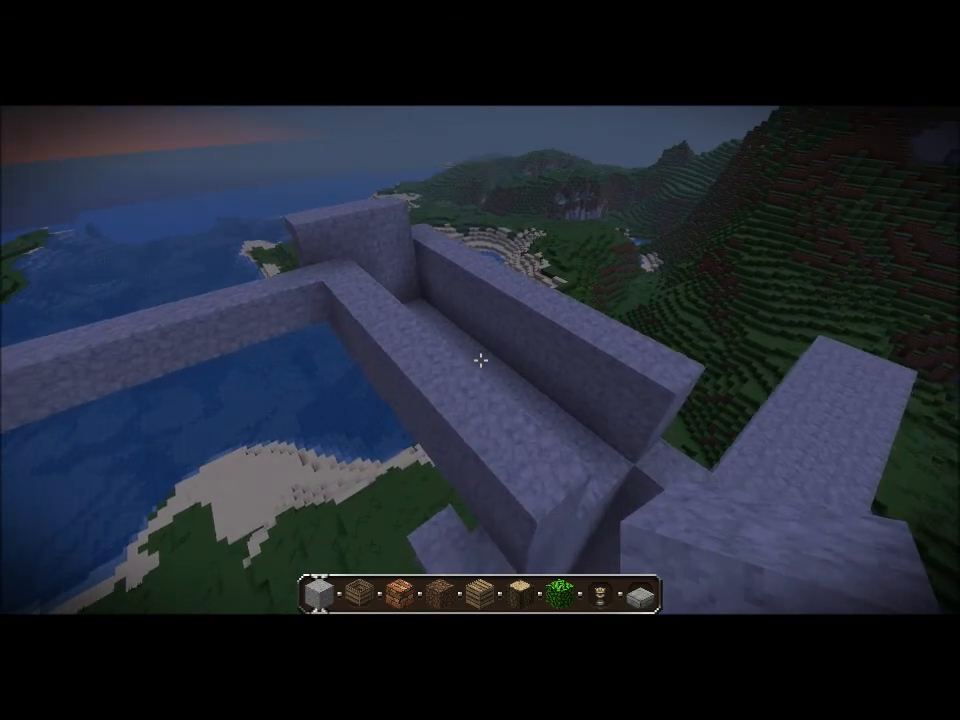
mouse_move(480, 360)
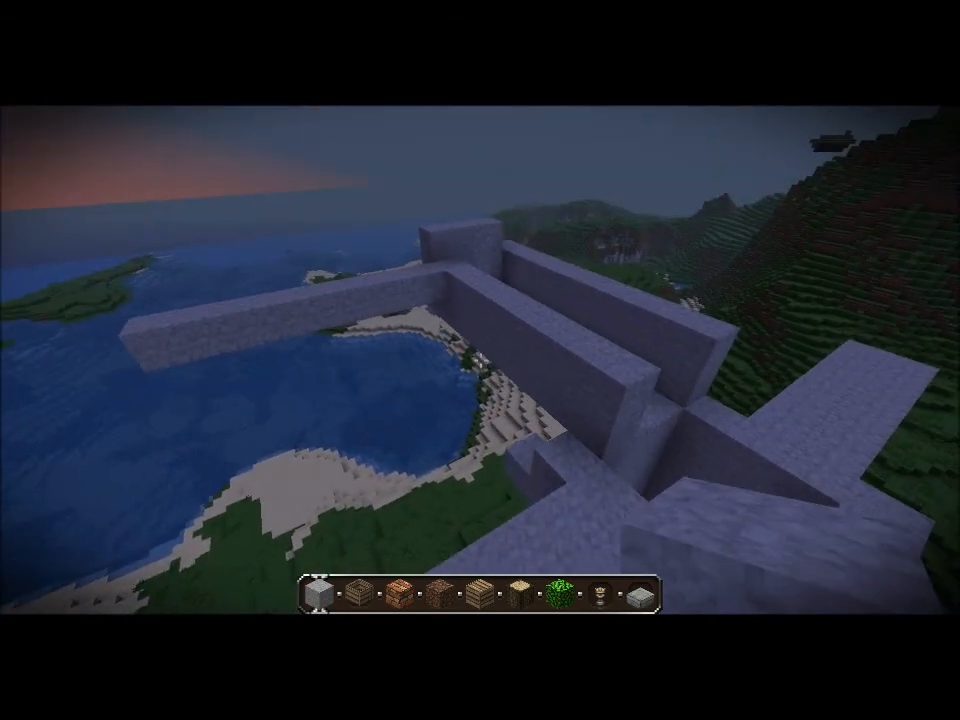
mouse_move(480, 360)
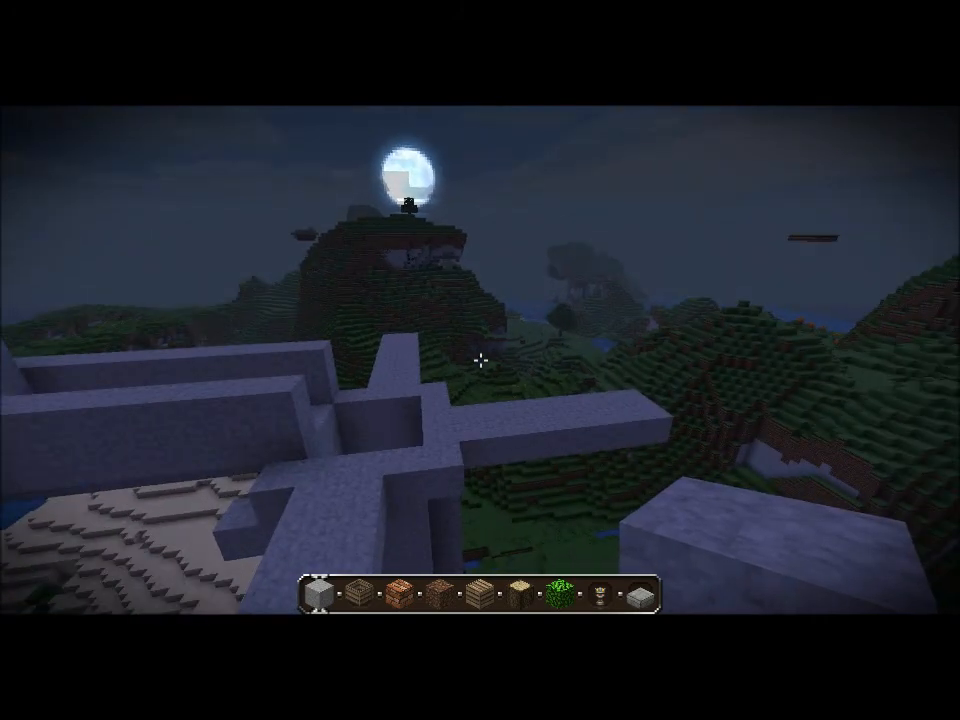
mouse_move(480, 360)
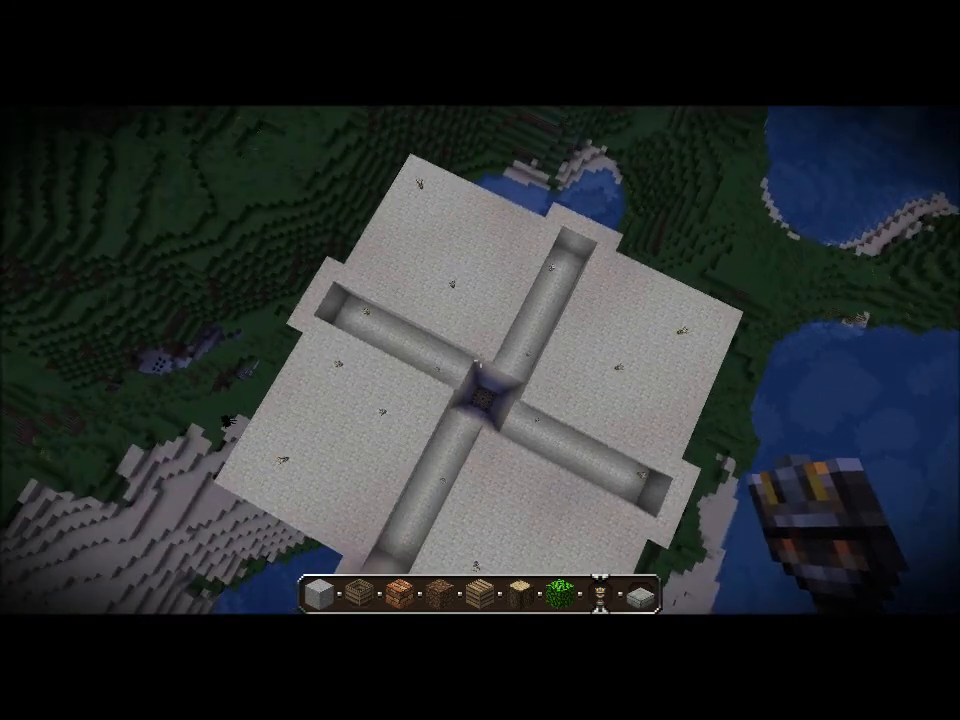
Step: Fill the quadrants between the four channels with flat stone platforms
key(e)
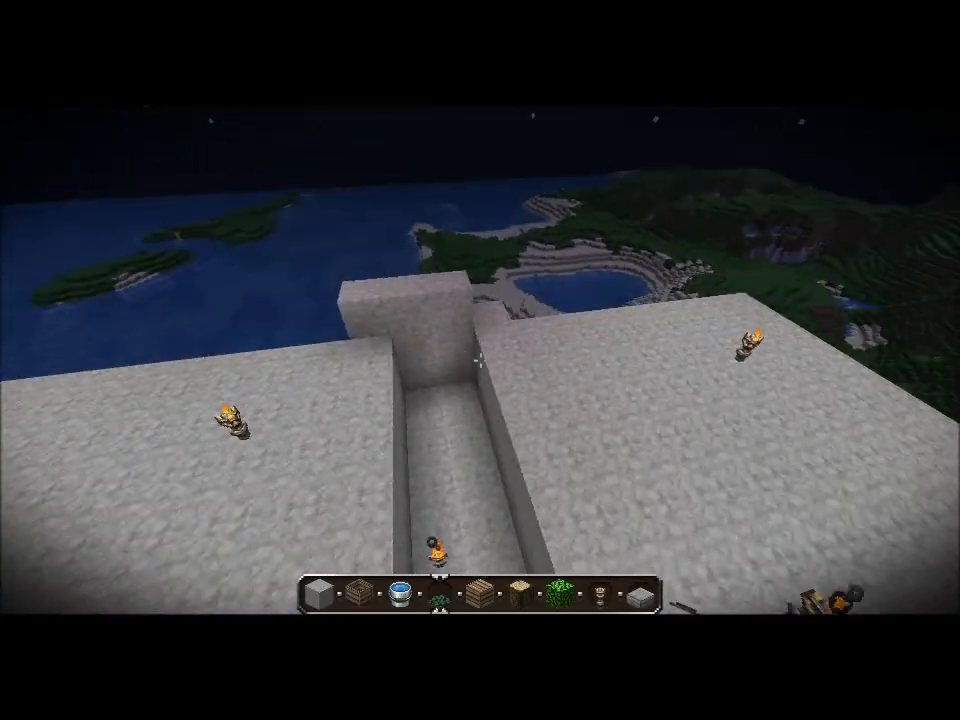
mouse_move(480, 360)
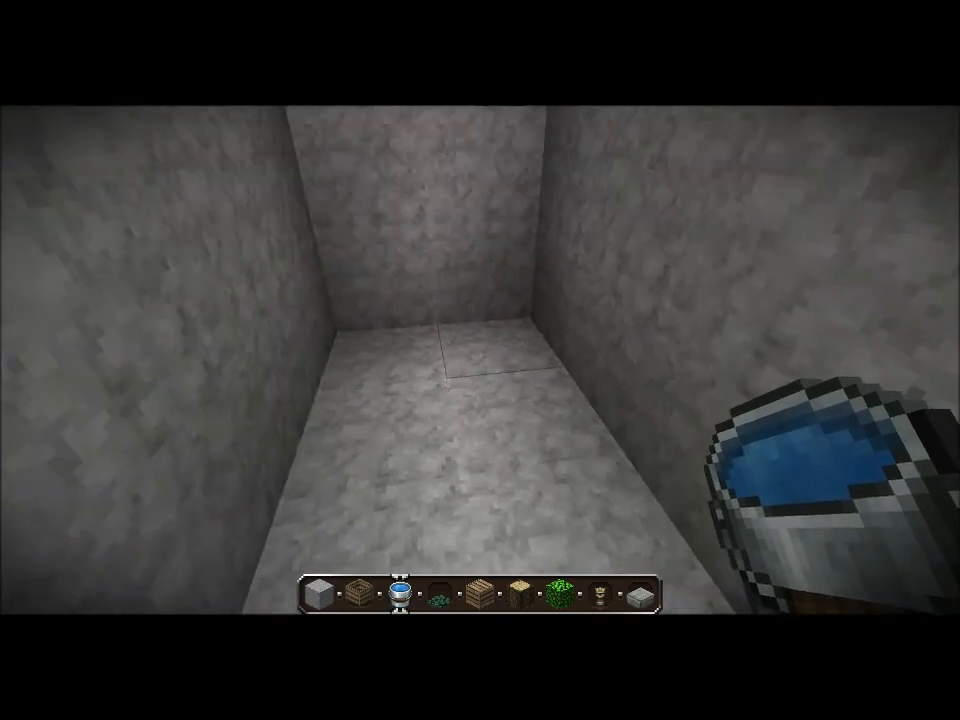
Step: Place torches across the platforms and carry a water bucket into a channel
click(480, 360)
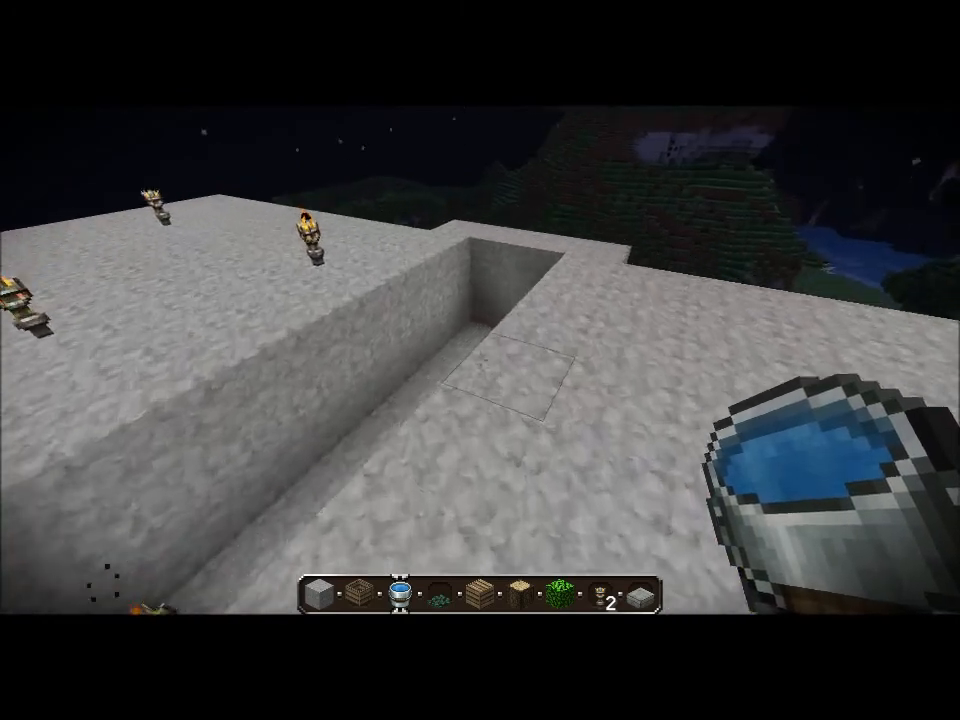
Step: Pour water into the channel and lay vines along its floor and edges
click(480, 360)
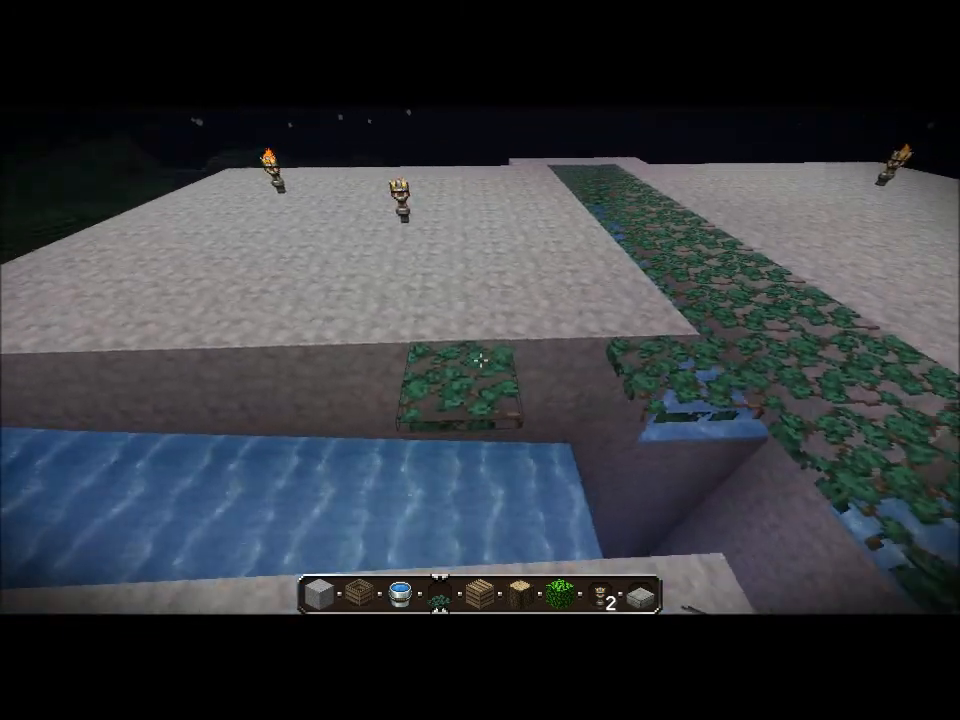
mouse_move(480, 360)
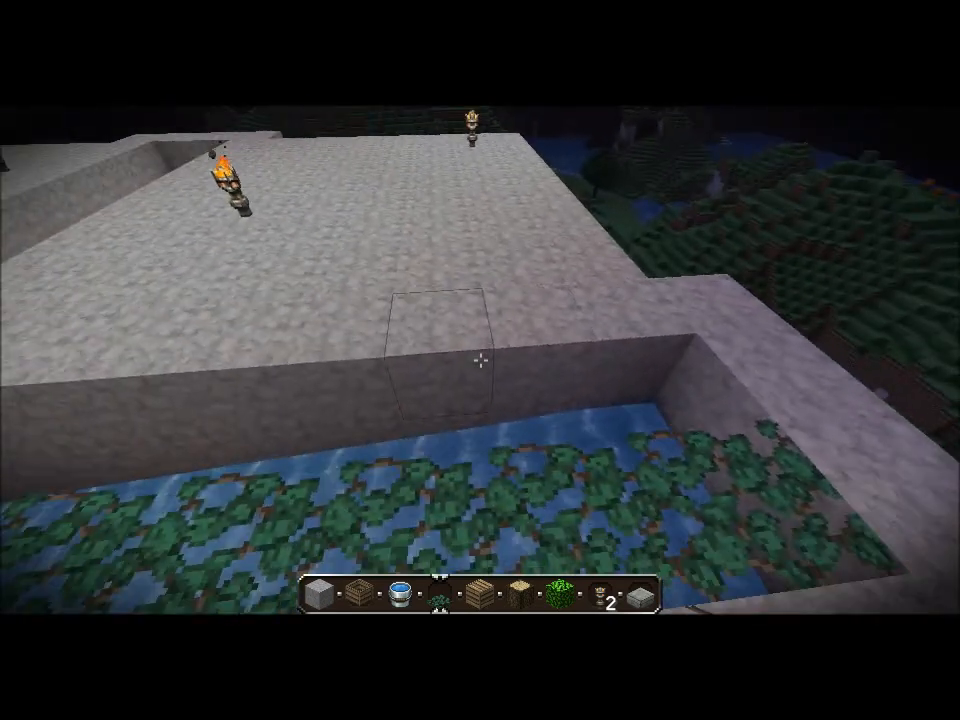
mouse_move(480, 360)
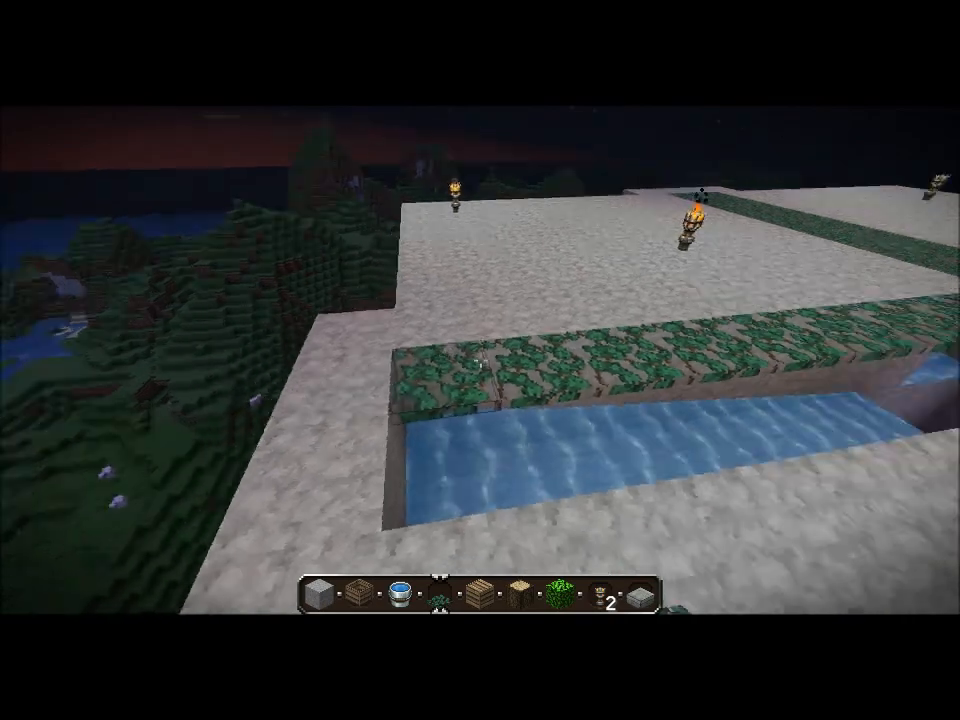
mouse_move(480, 360)
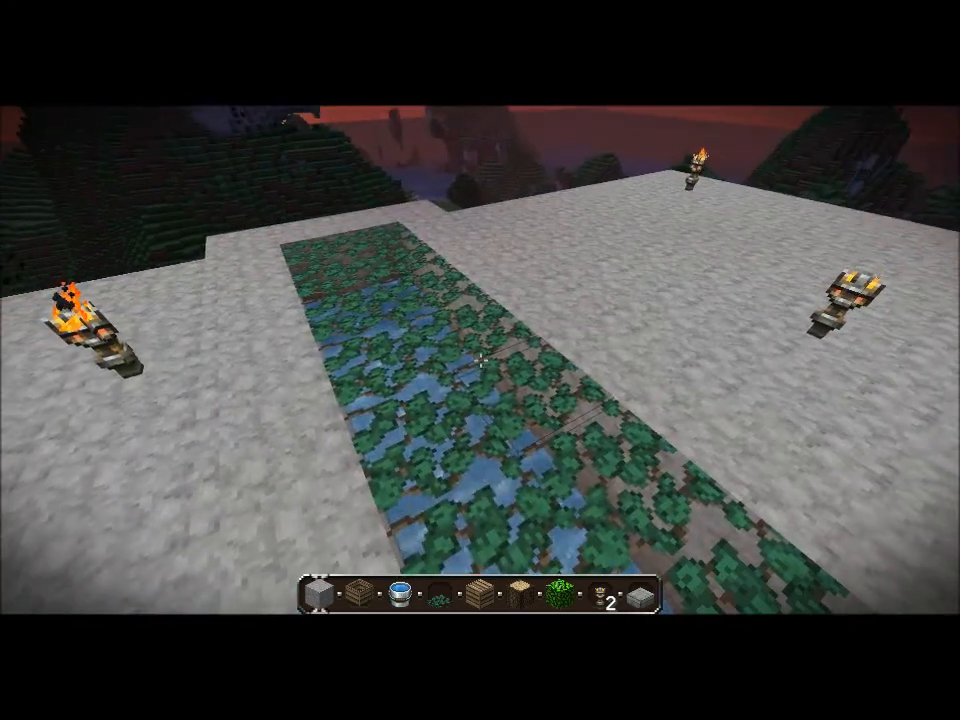
mouse_move(480, 360)
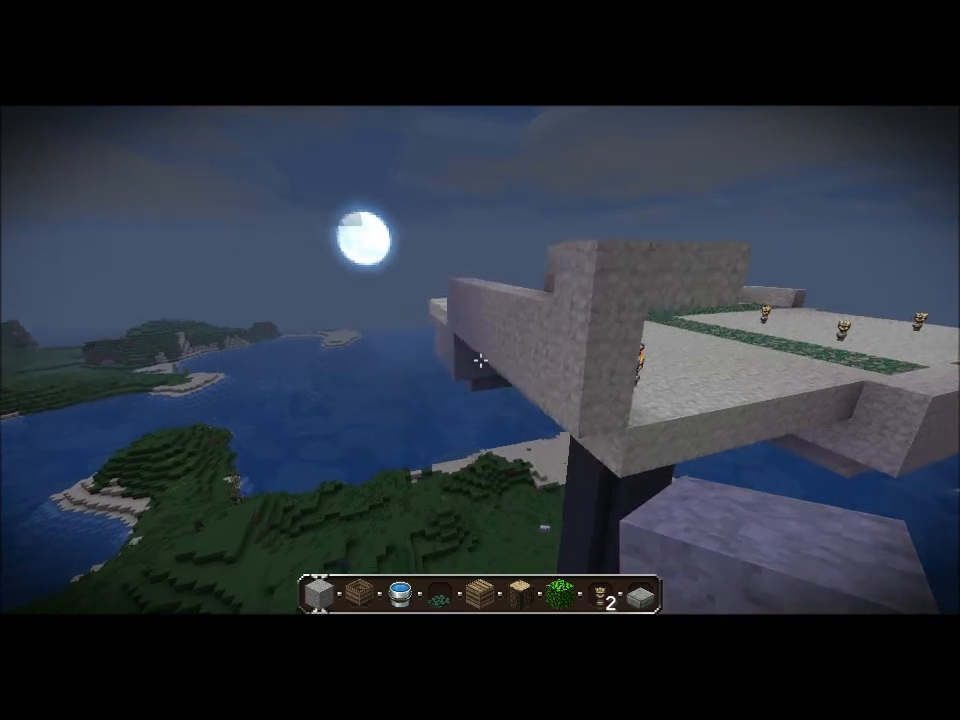
mouse_move(480, 360)
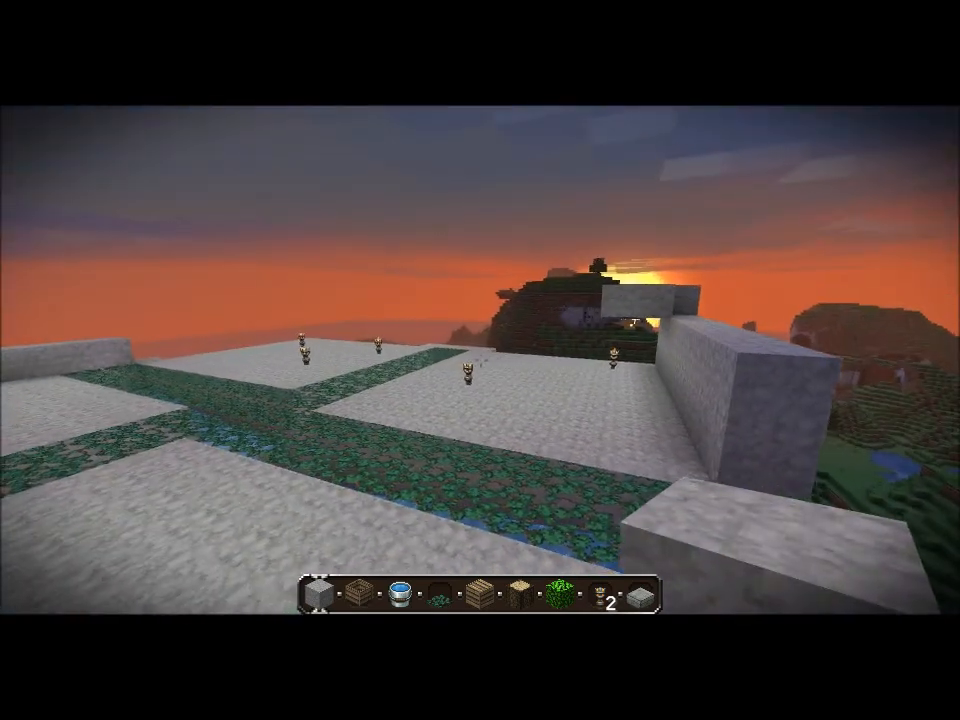
mouse_move(480, 360)
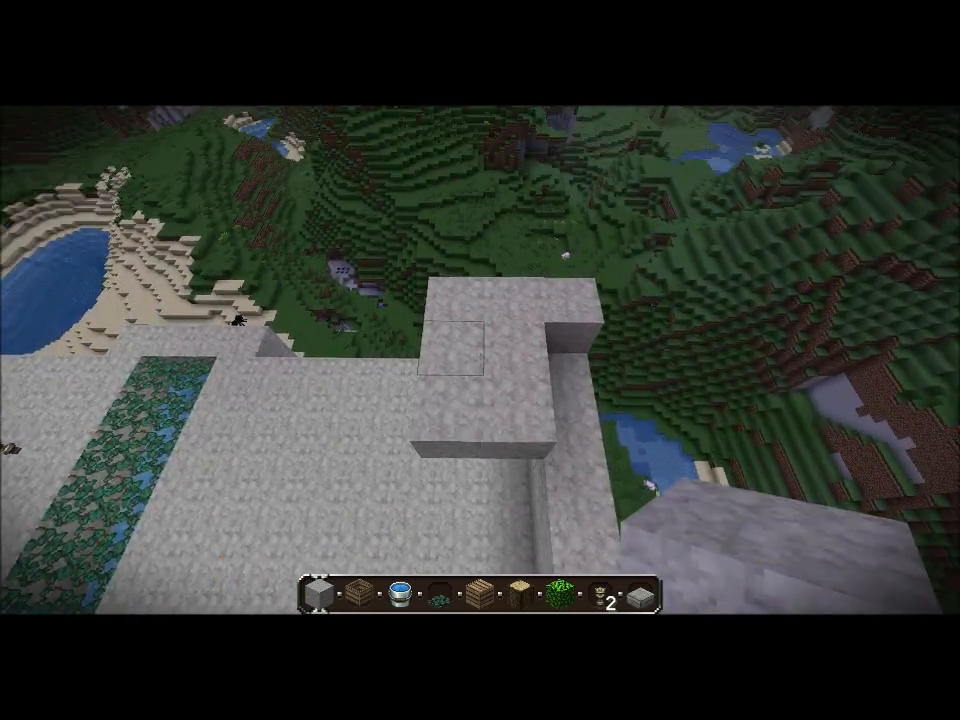
mouse_move(480, 360)
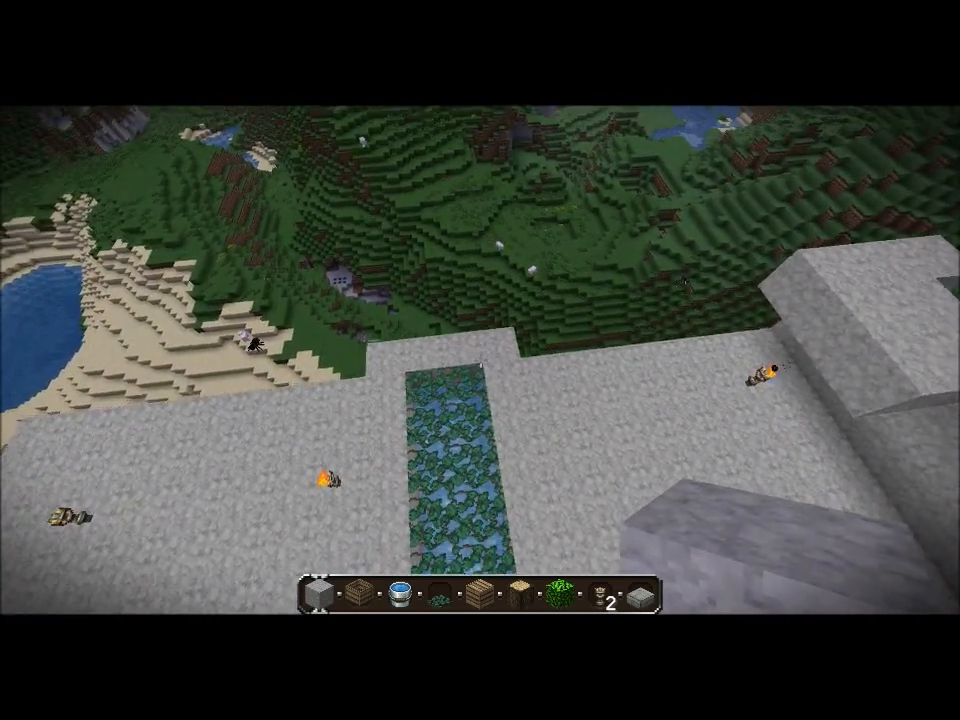
mouse_move(480, 360)
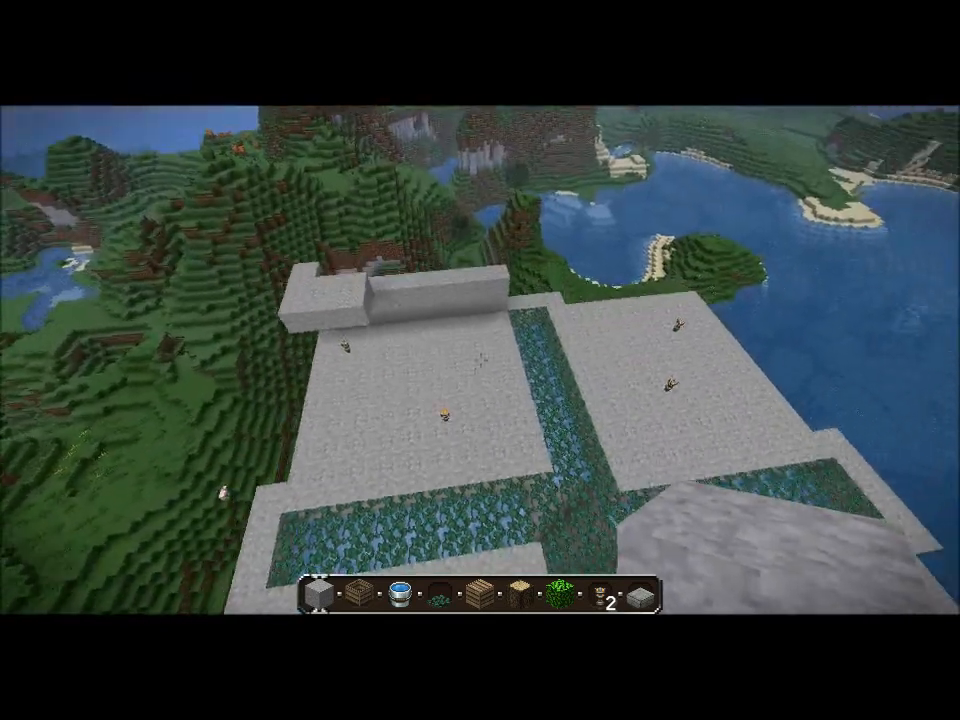
mouse_move(480, 360)
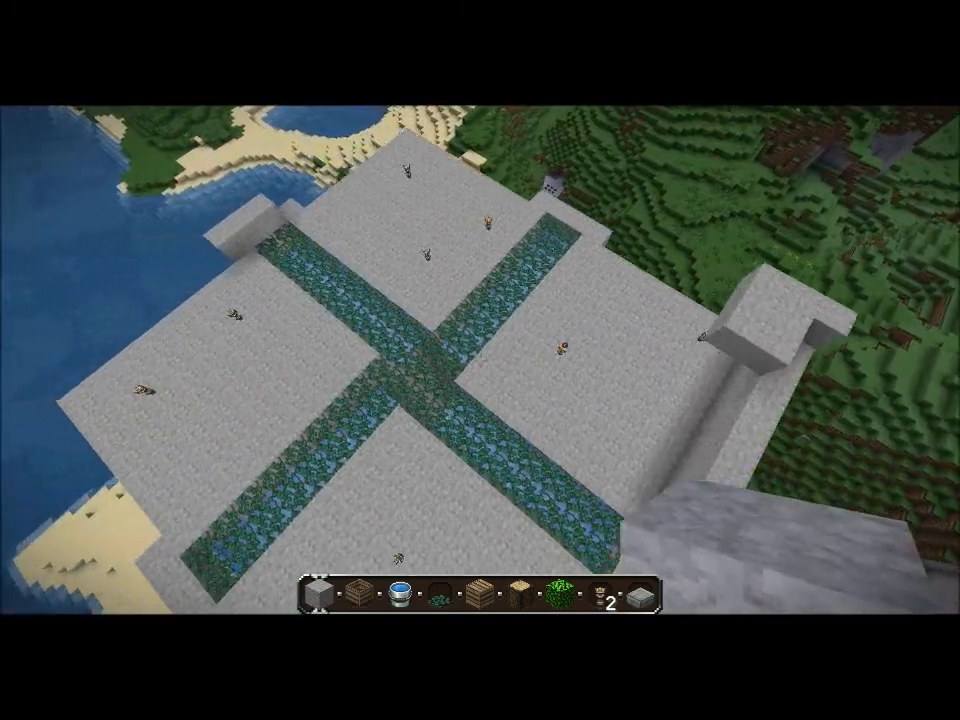
mouse_move(480, 360)
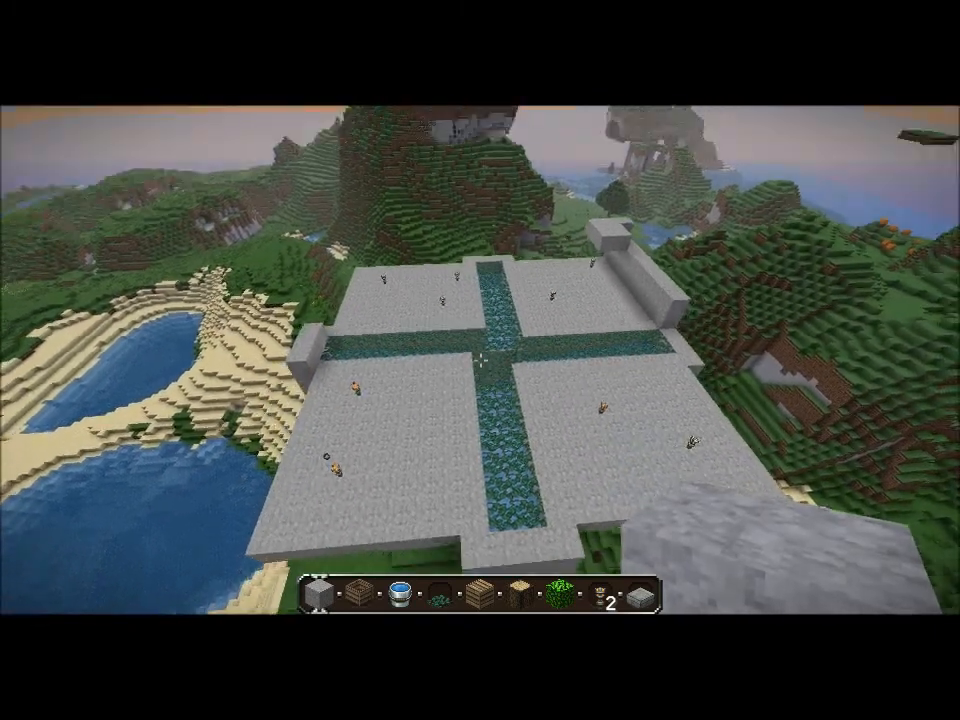